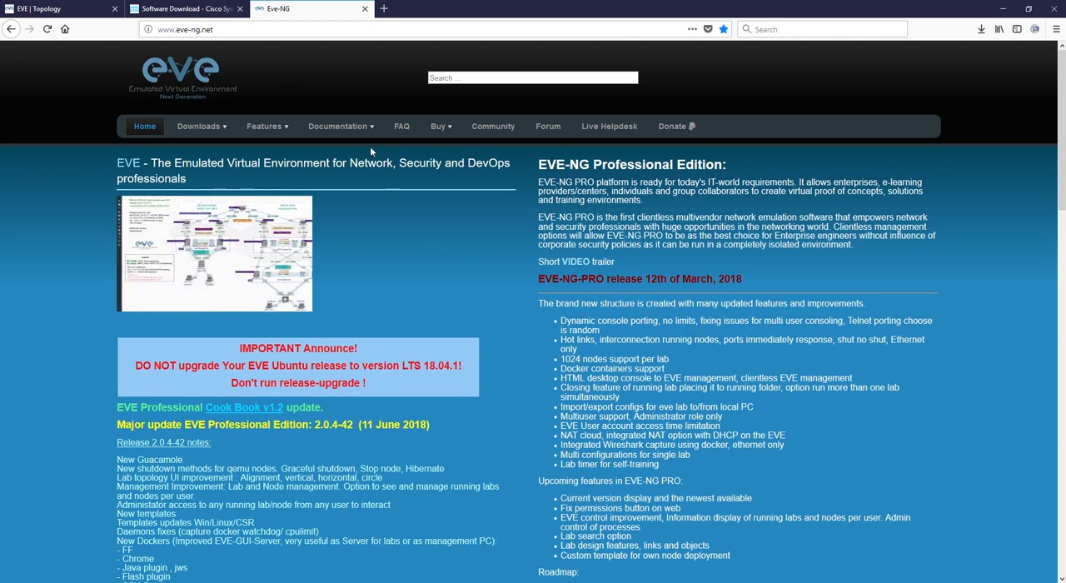
Step: Open the CSR1000V HowTo guide under Documentation and select the 3.17.4S ISO filename
click(339, 126)
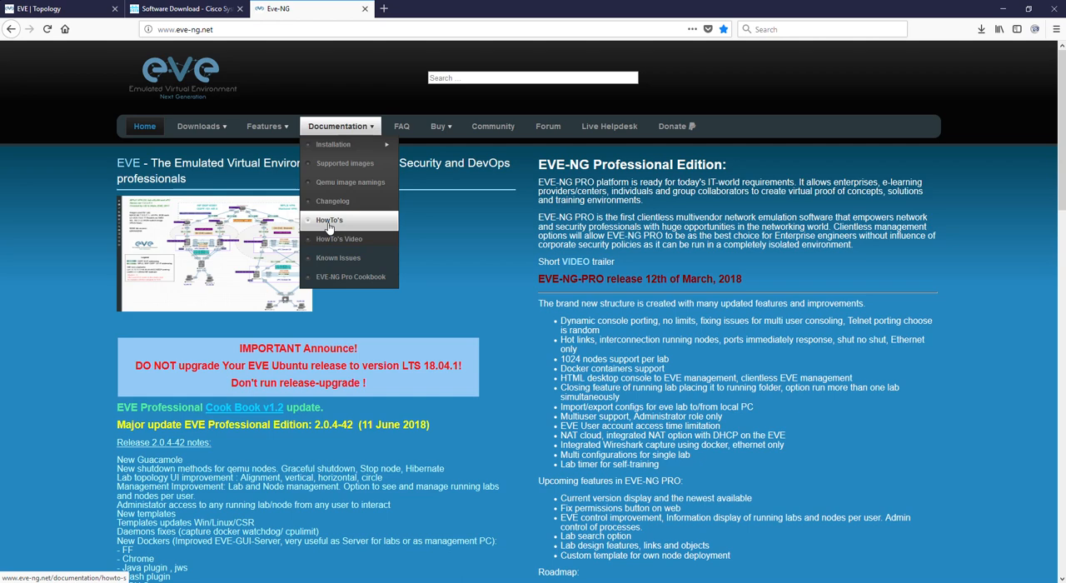
click(330, 220)
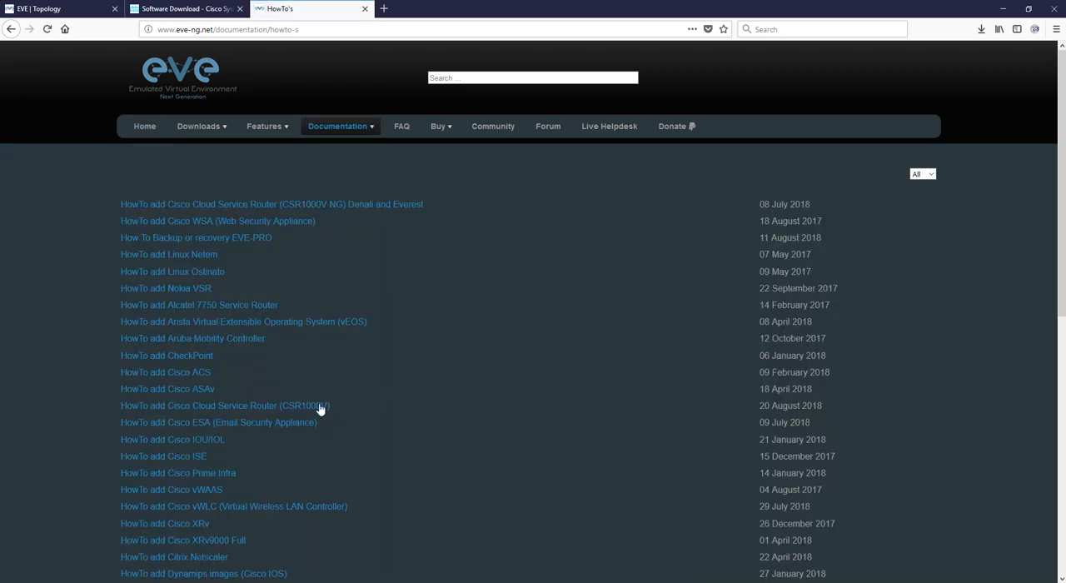
mouse_move(242, 410)
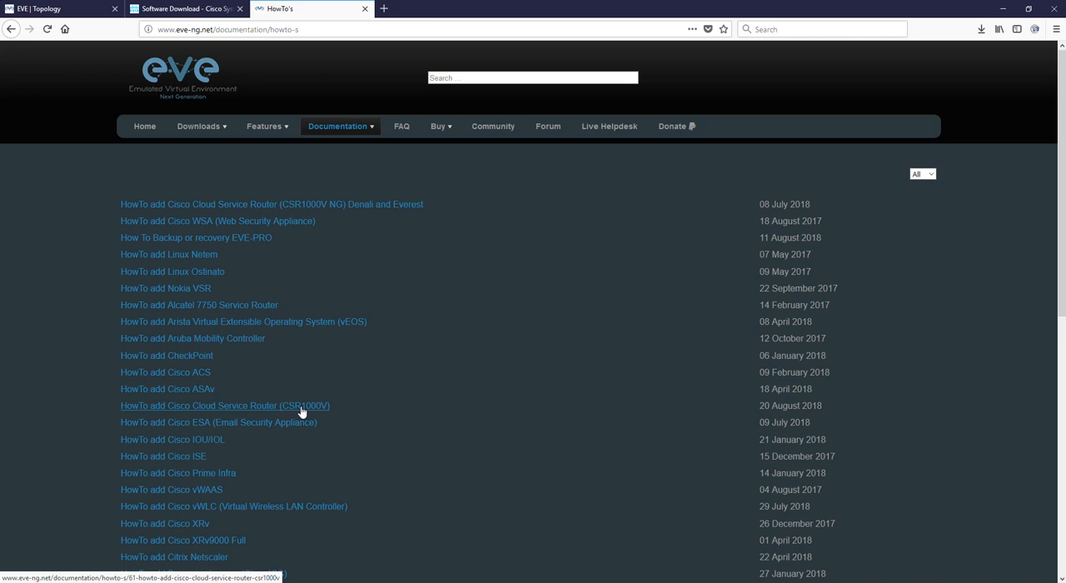
click(225, 406)
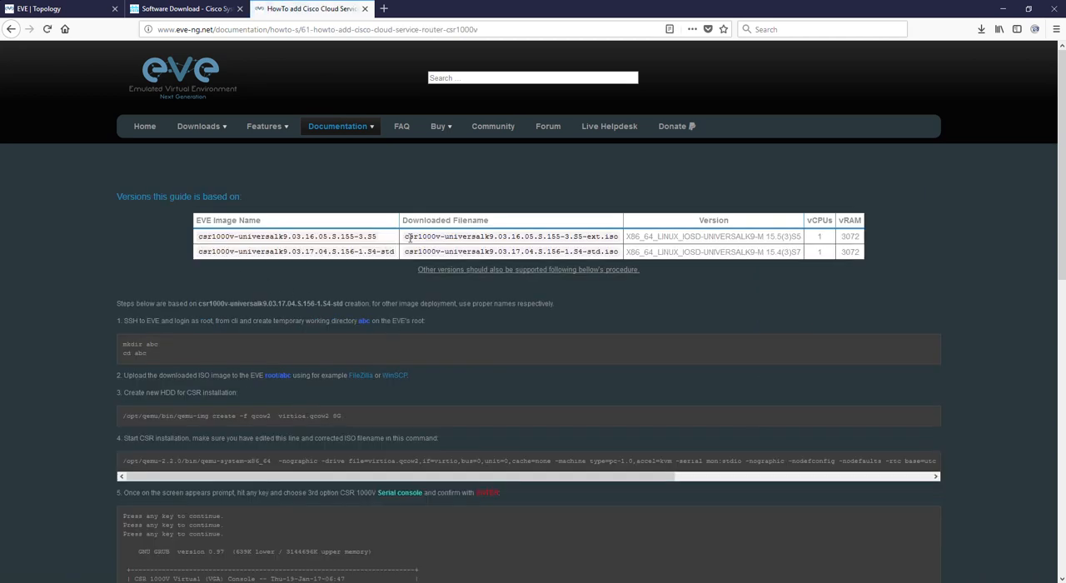
double_click(514, 236)
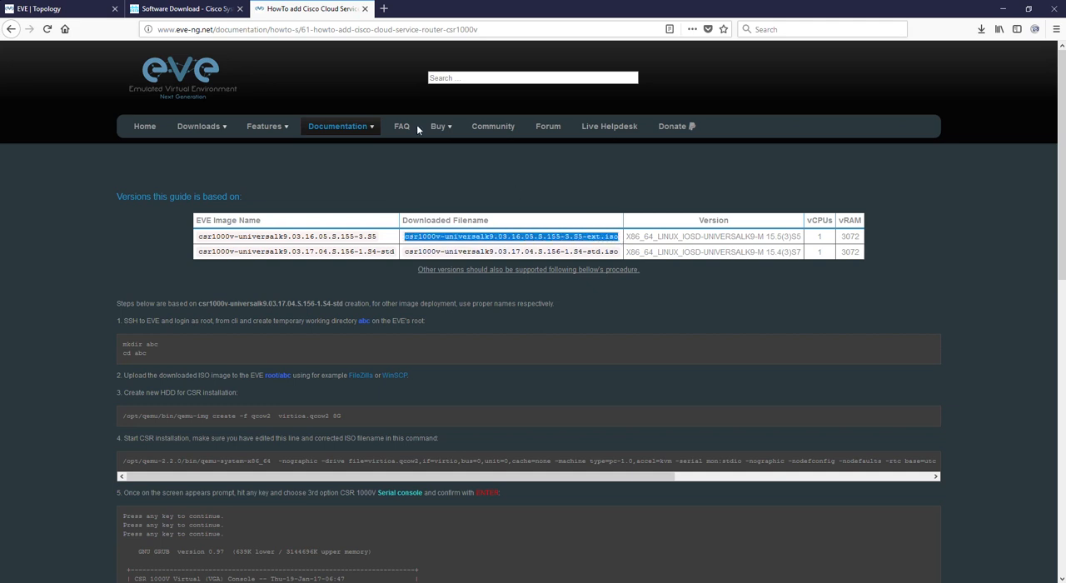
click(183, 10)
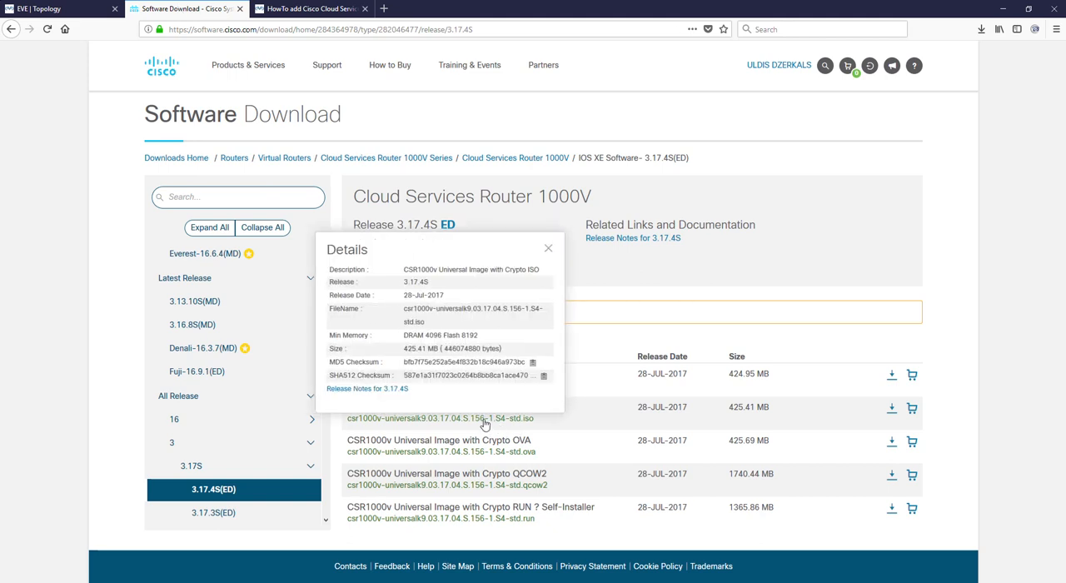
Step: Close the ISO details, confirm the ISO exists locally, and return to the CSR1000V guide
click(548, 248)
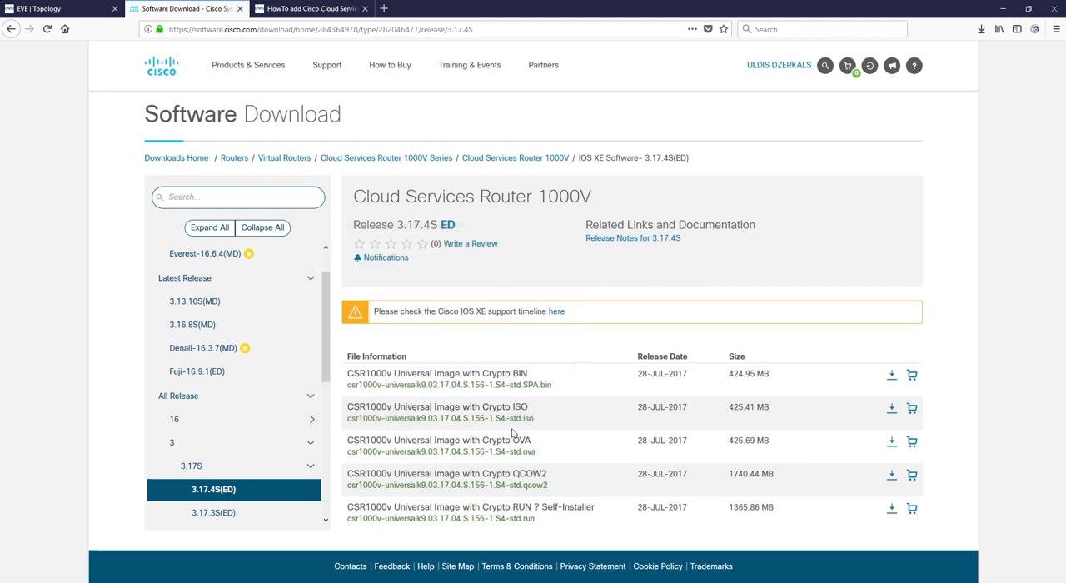
mouse_move(535, 440)
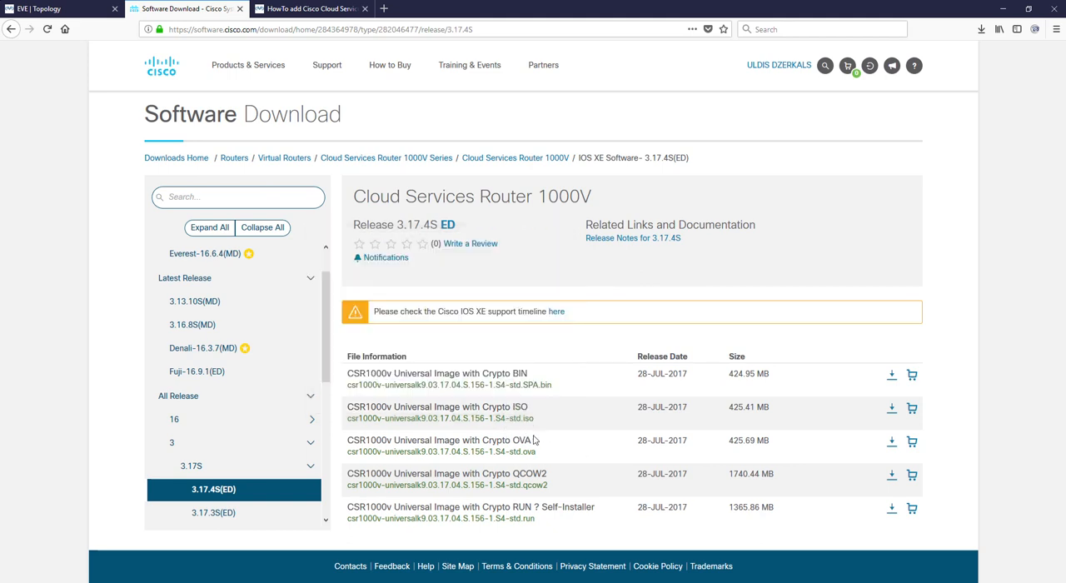
click(468, 419)
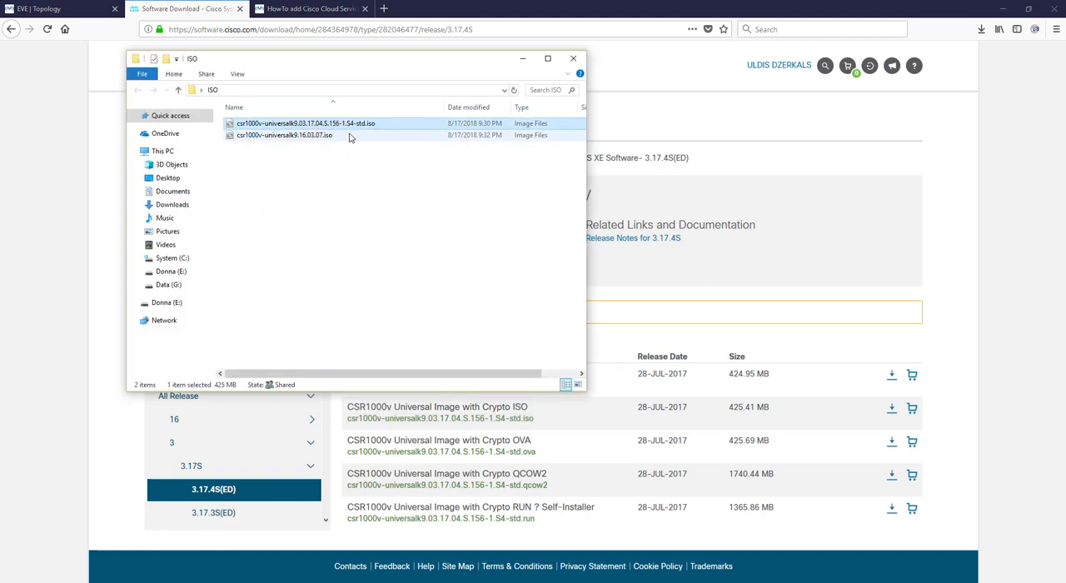
click(573, 59)
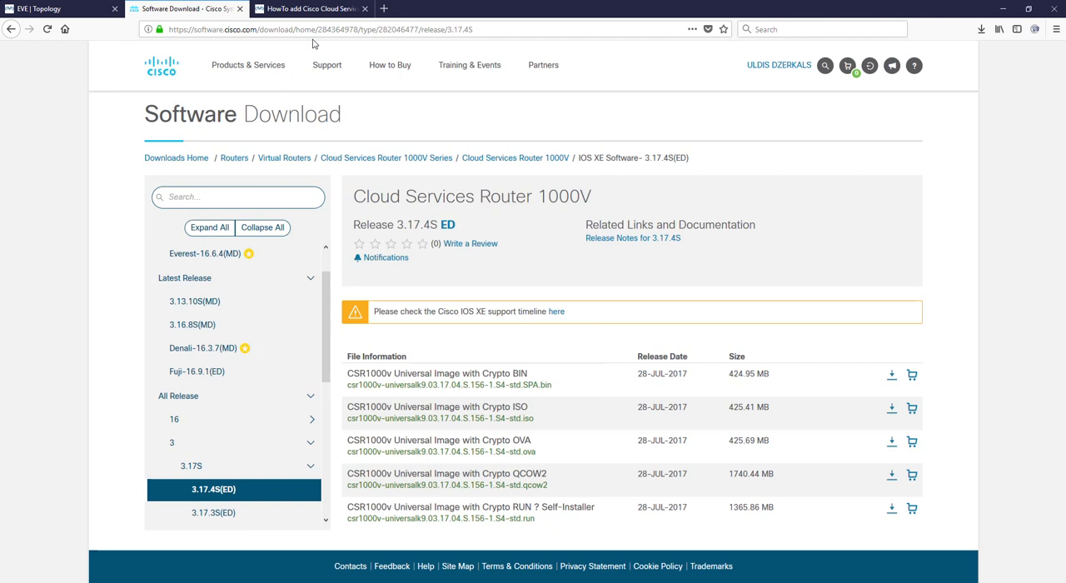
click(310, 8)
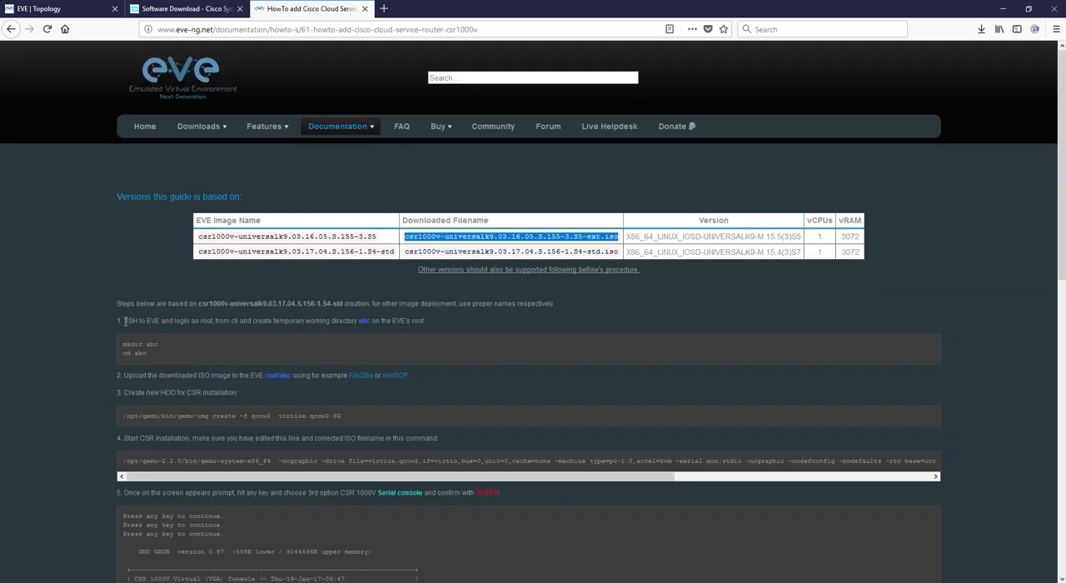
mouse_move(211, 331)
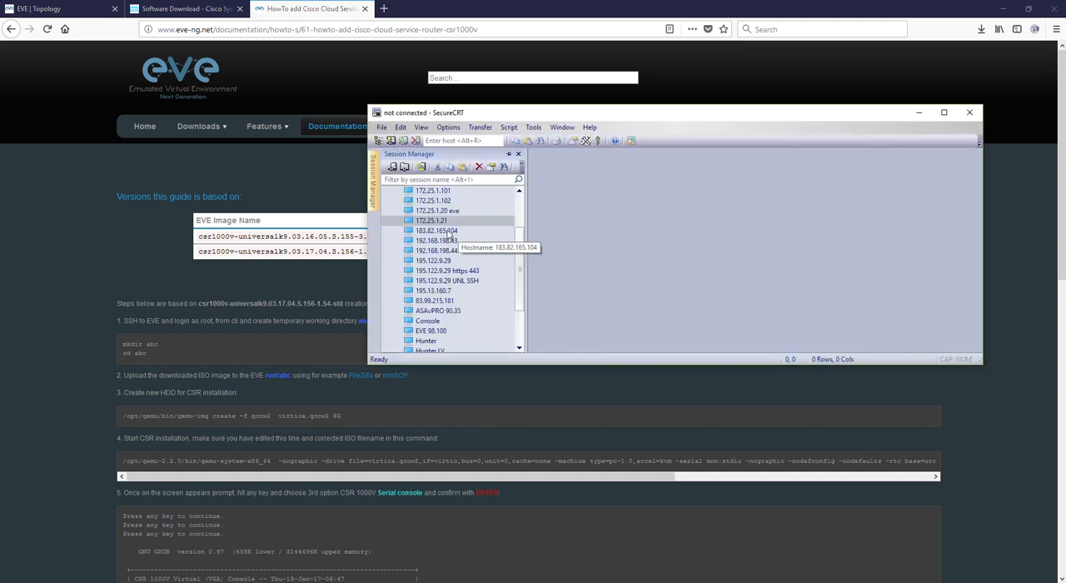
mouse_move(445, 221)
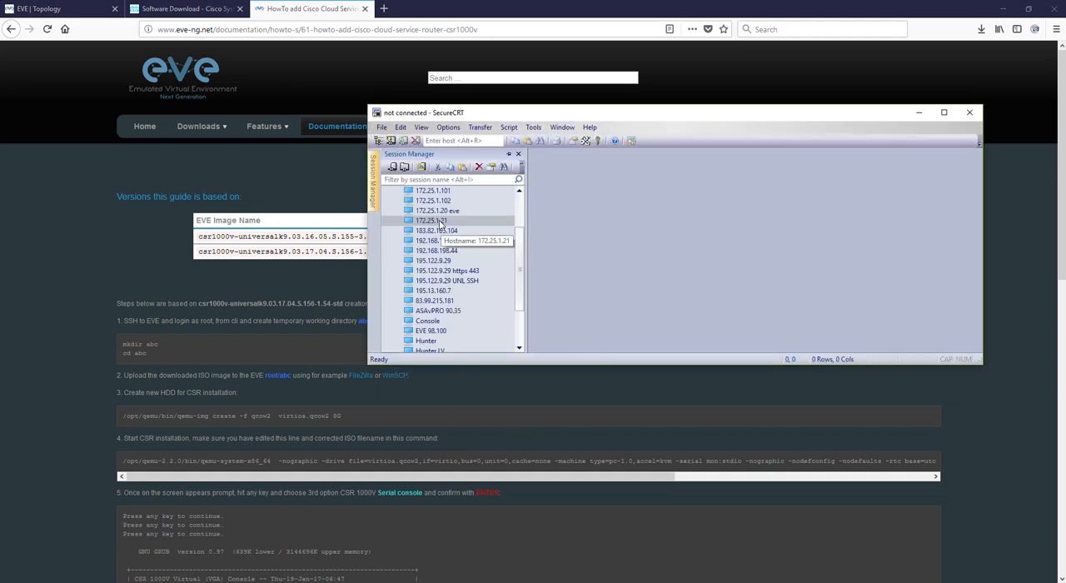
Step: SSH as root to 172.25.1.21, then create and enter the abc directory
double_click(424, 219)
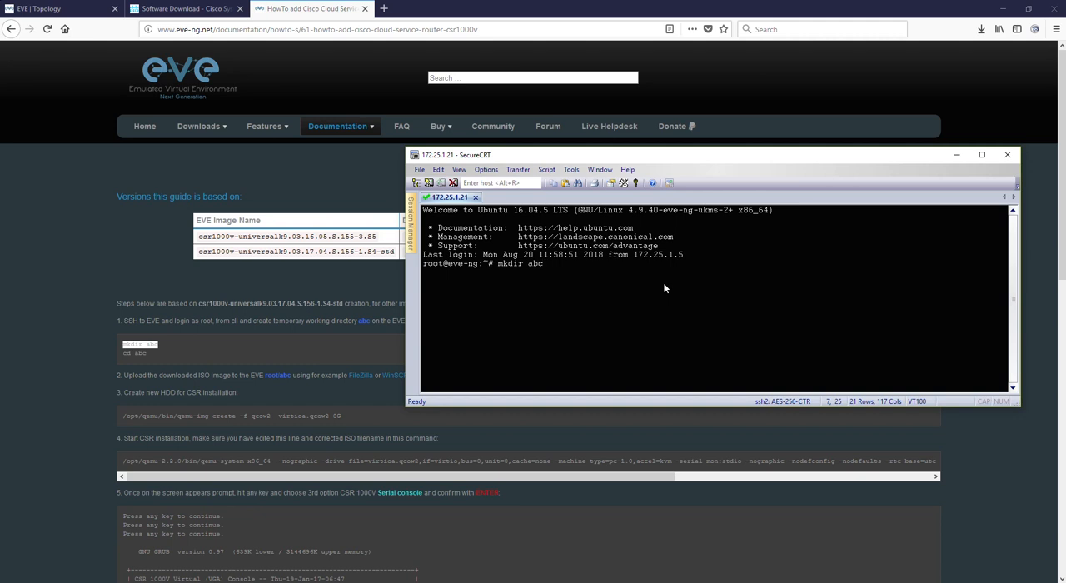
text(cd abc)
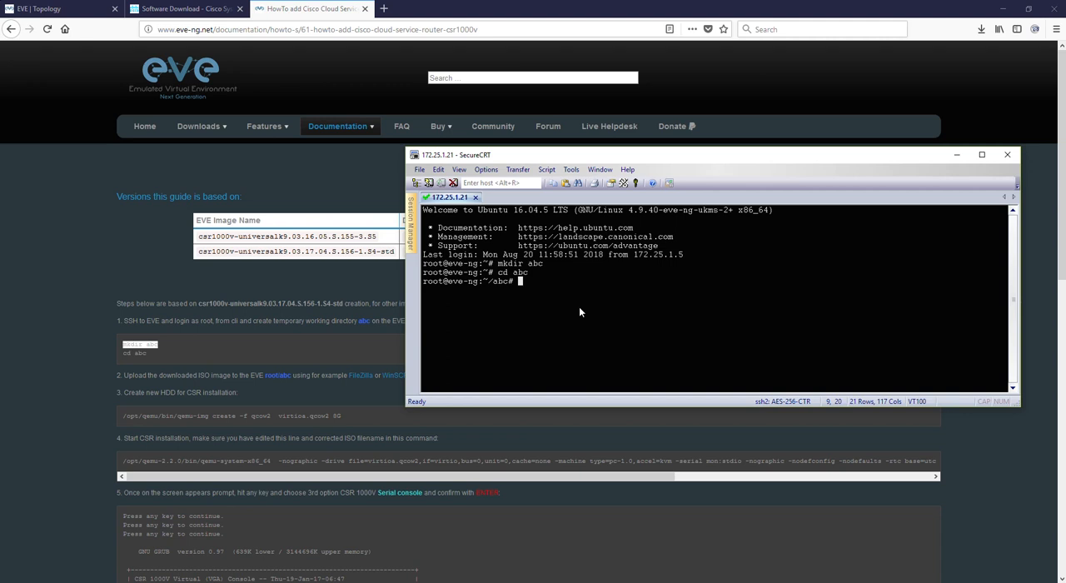
mouse_move(152, 375)
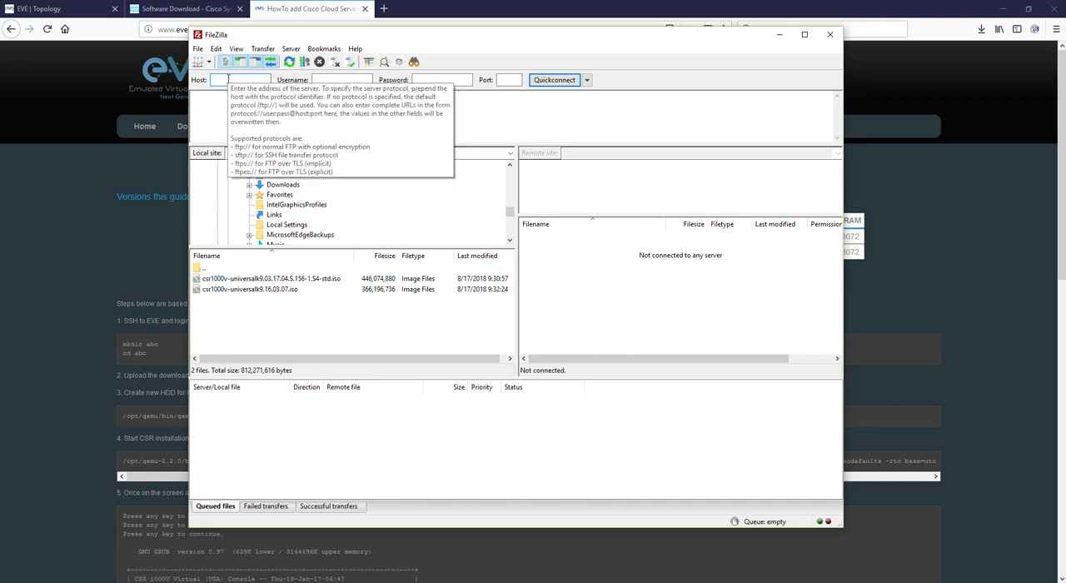
Step: Quickconnect over SFTP to 172.25.1.21 as root on port 22
text(1)
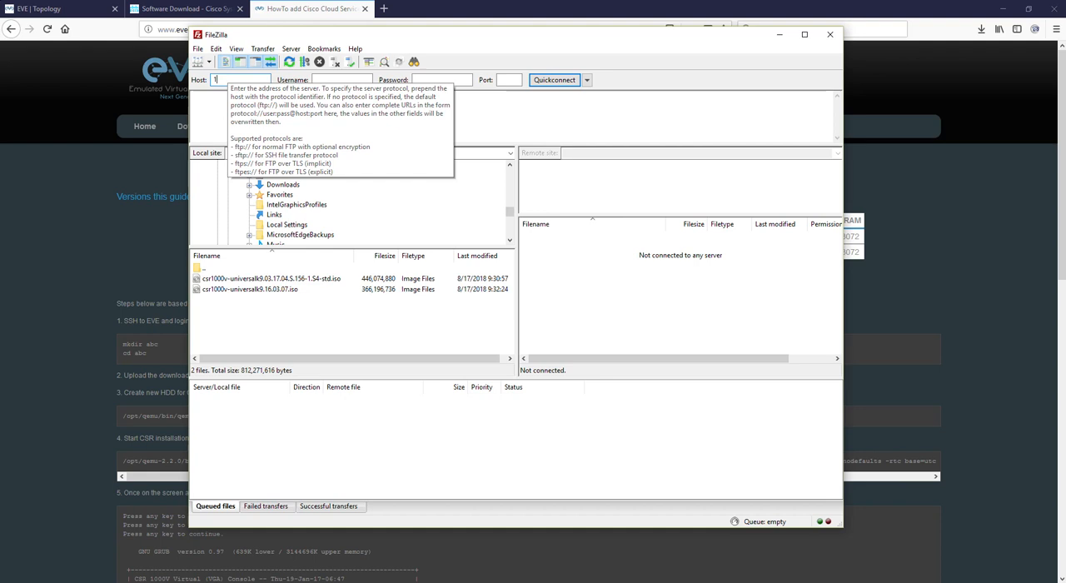
text(172.25.1.21)
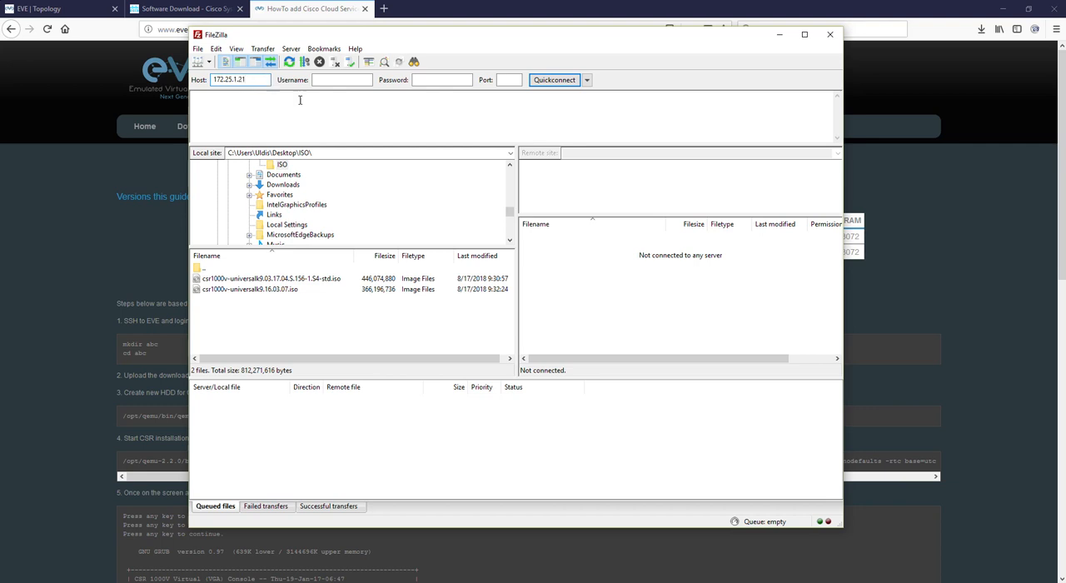
text(root)
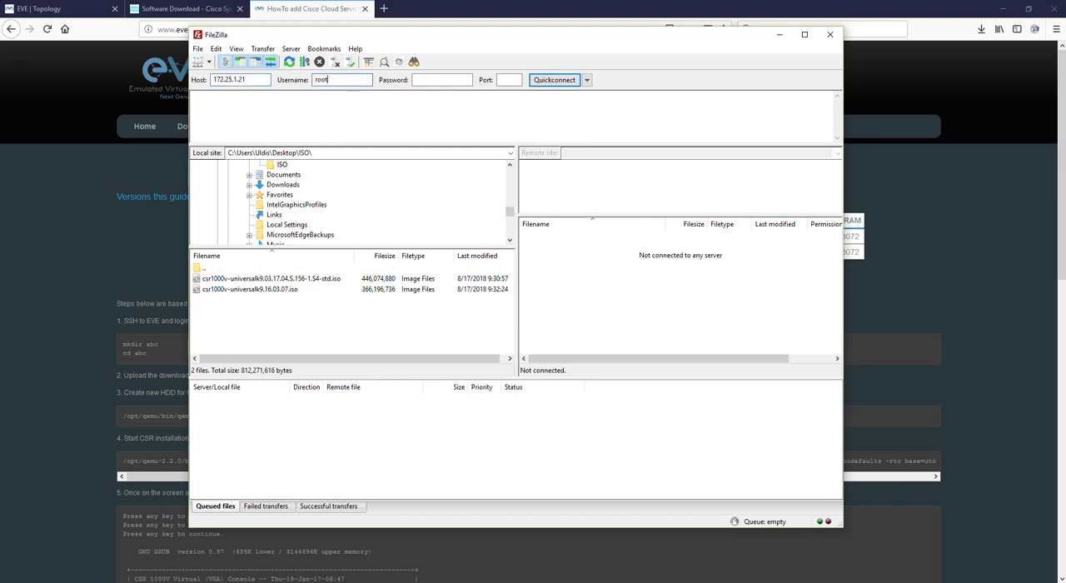
text(•••)
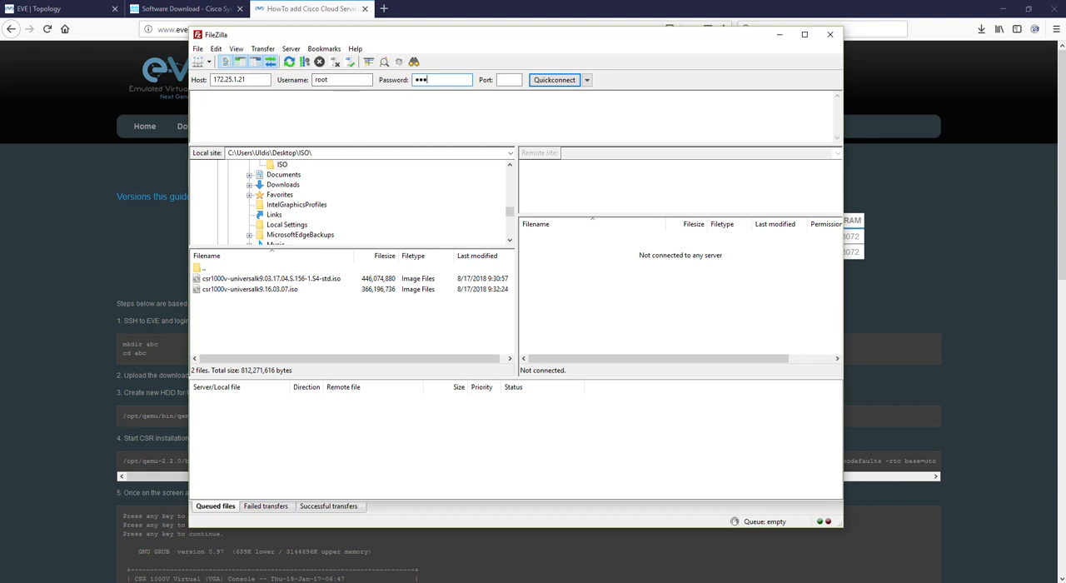
click(508, 82)
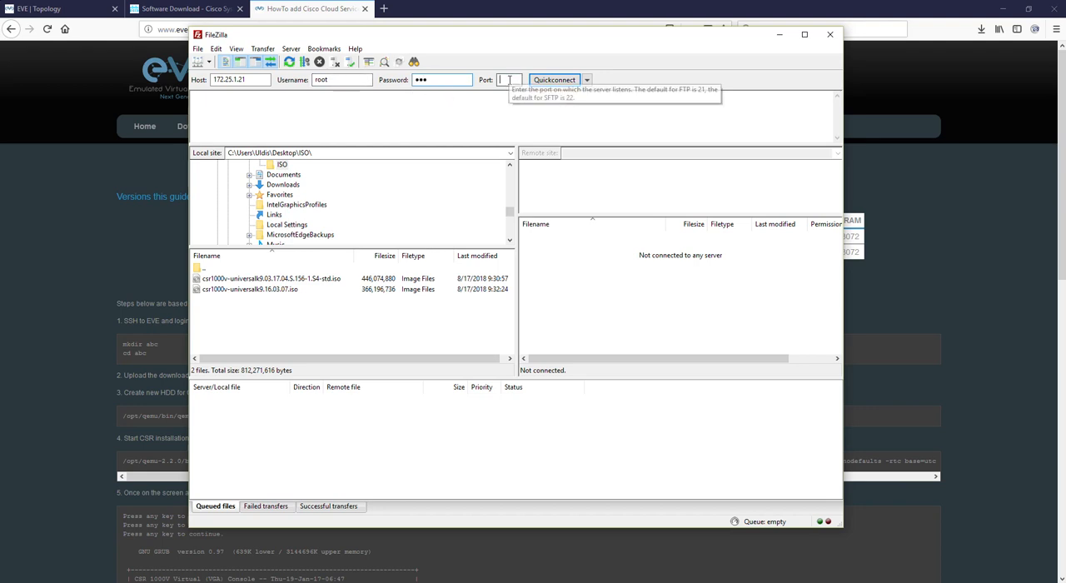
text(22)
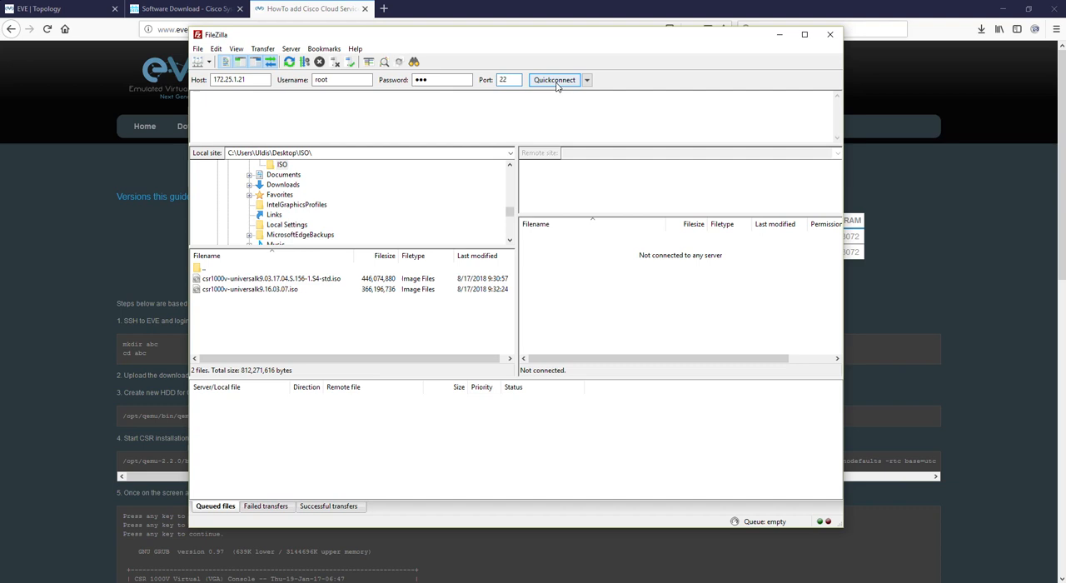
click(553, 80)
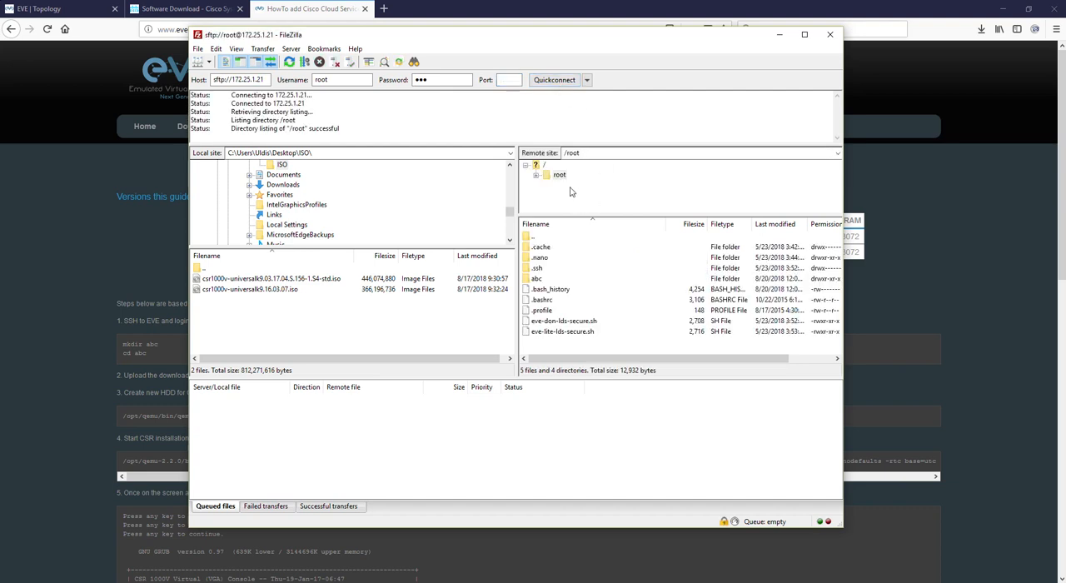
mouse_move(549, 212)
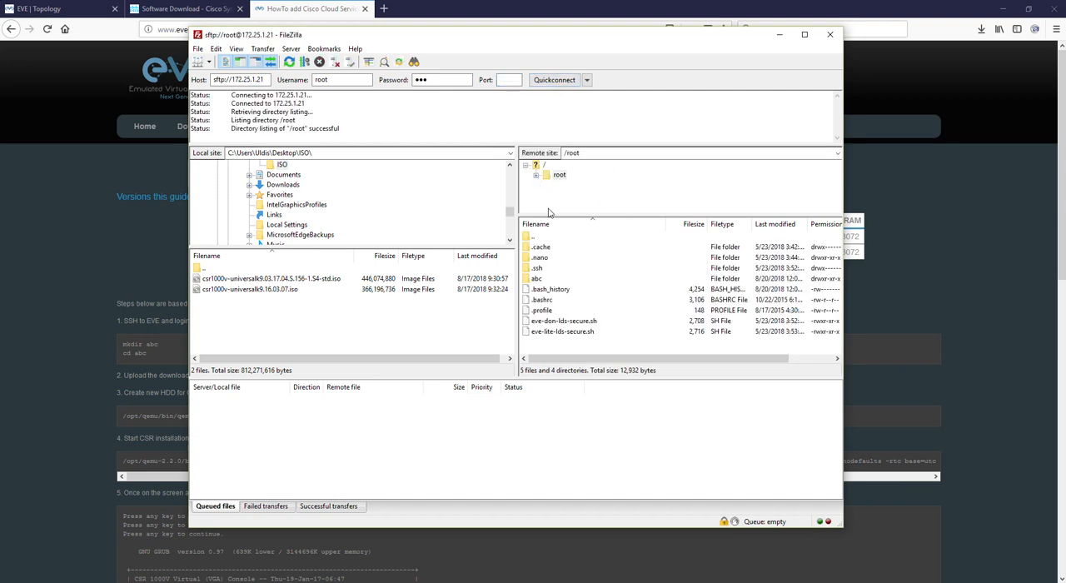
Step: Open /root/abc on the server and upload the 03.17.04 CSR ISO into it
click(537, 278)
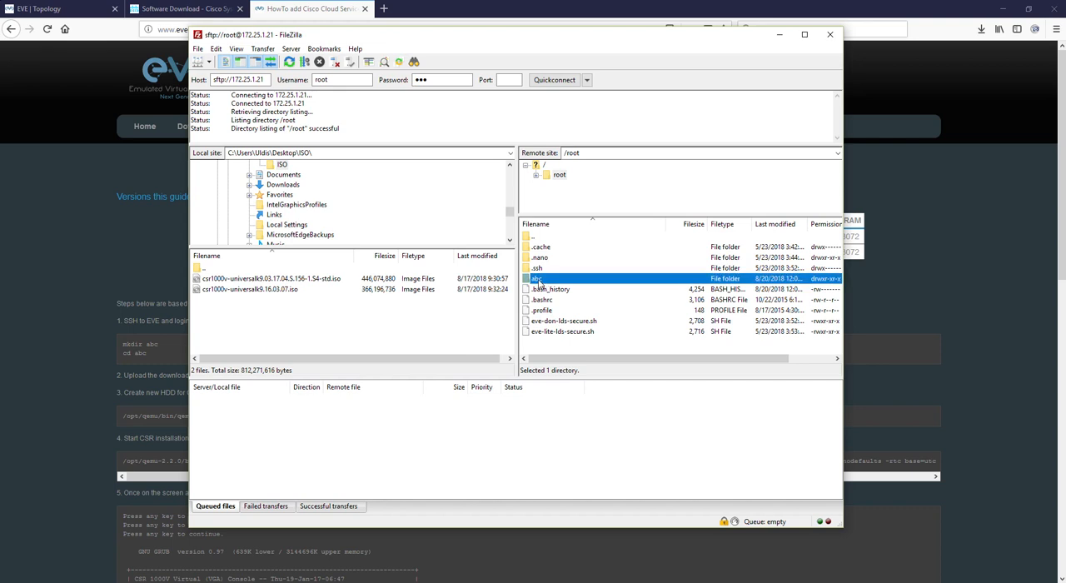
double_click(535, 278)
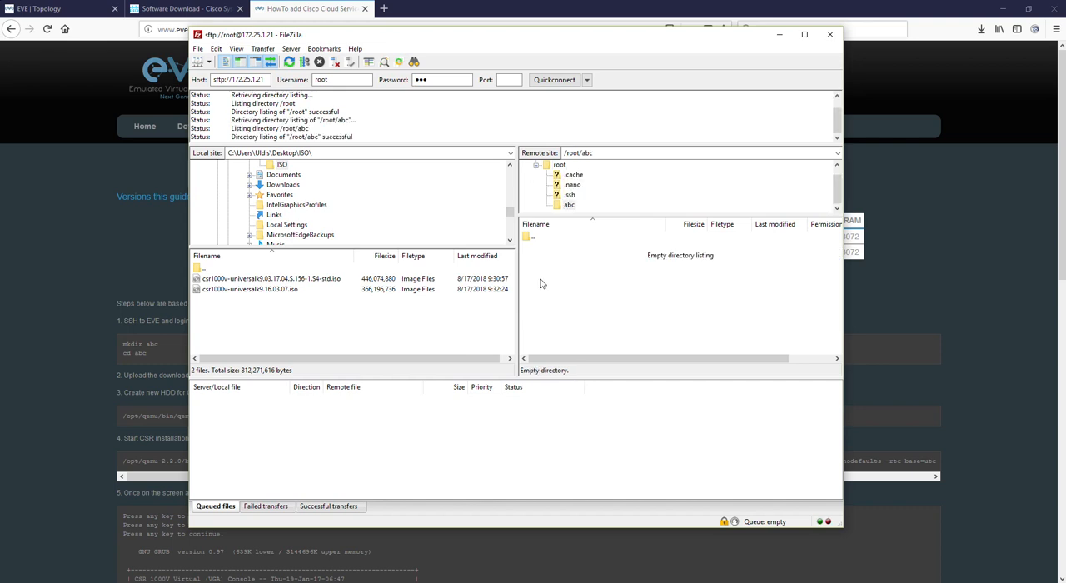
mouse_move(690, 335)
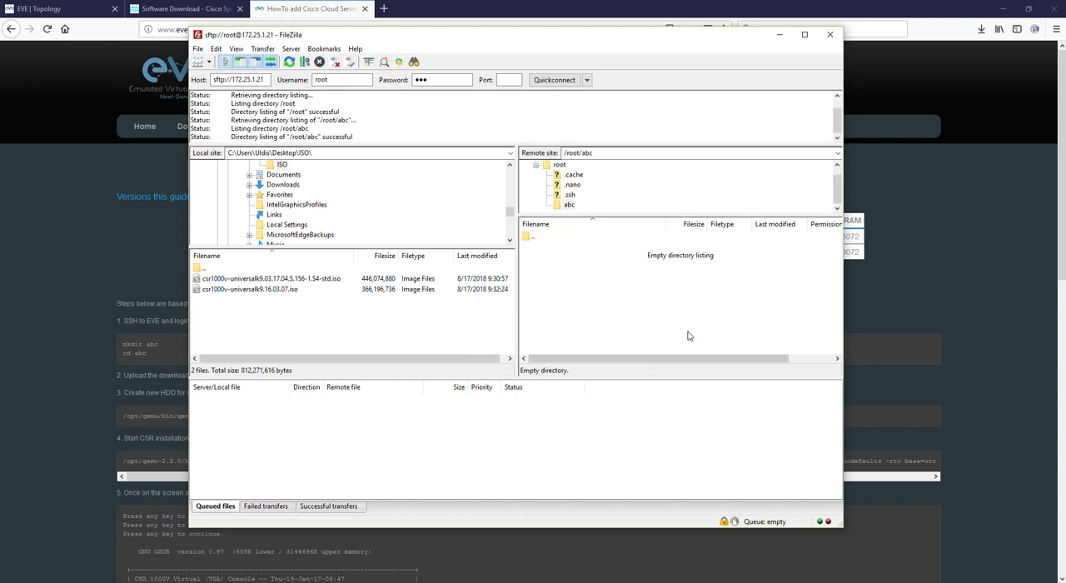
mouse_move(298, 303)
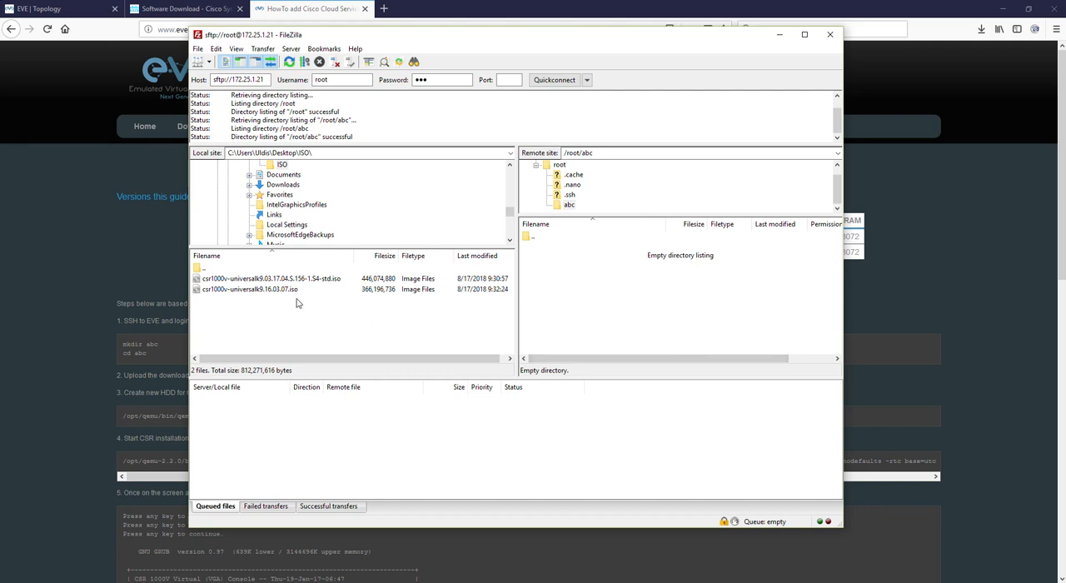
mouse_move(275, 289)
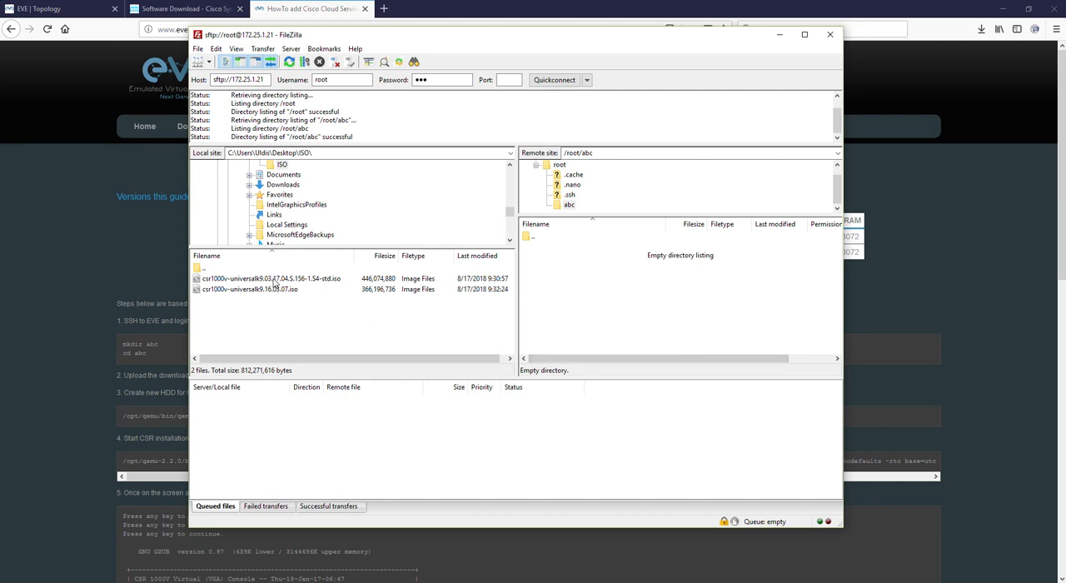
click(266, 278)
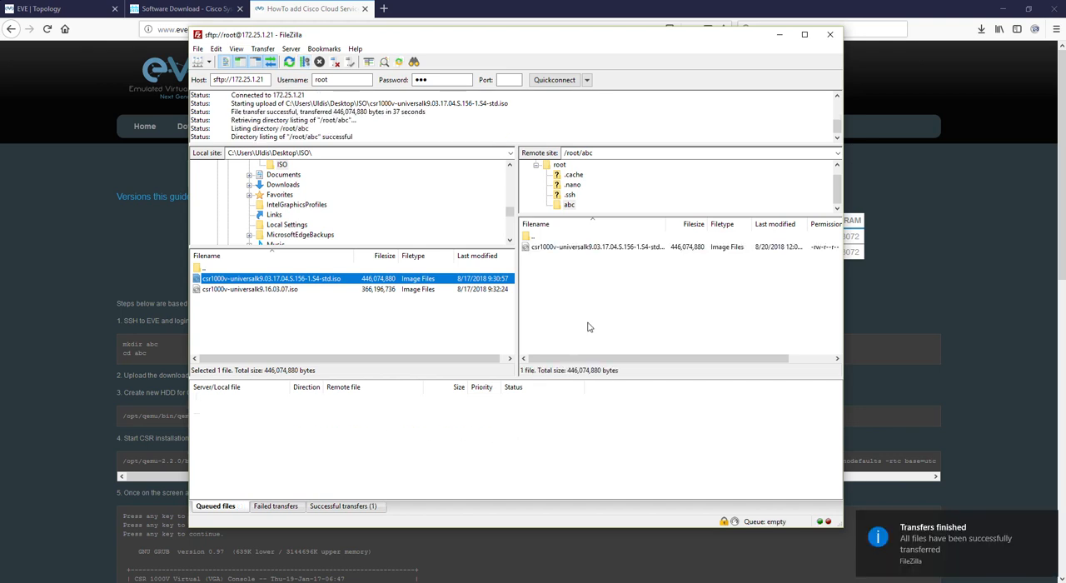
mouse_move(569, 248)
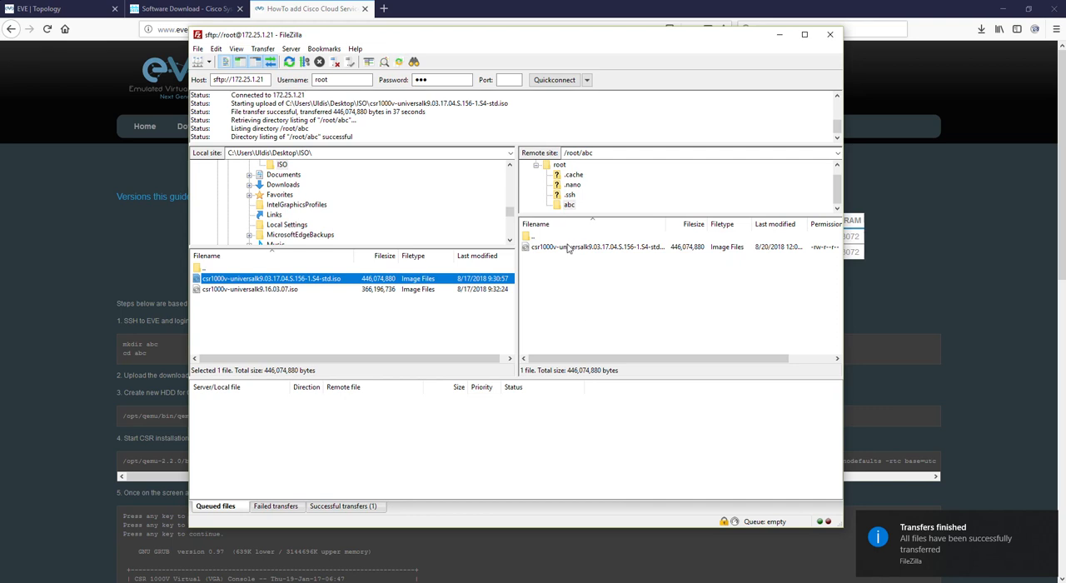
click(591, 247)
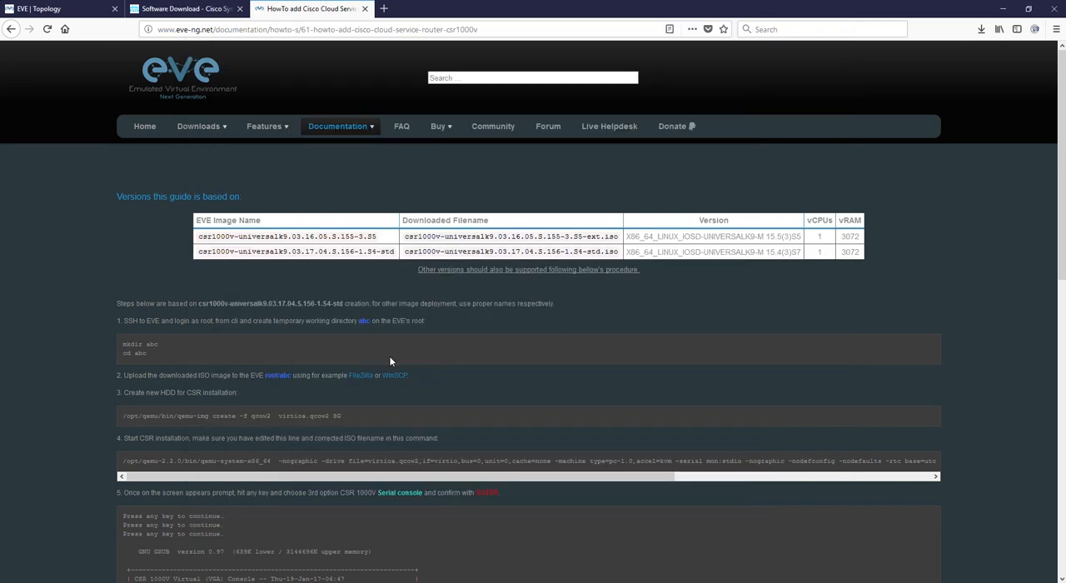
Step: Copy the guide's qemu-img command and run it to create the 8G virtioa.qcow2 disk
scroll(down, 3)
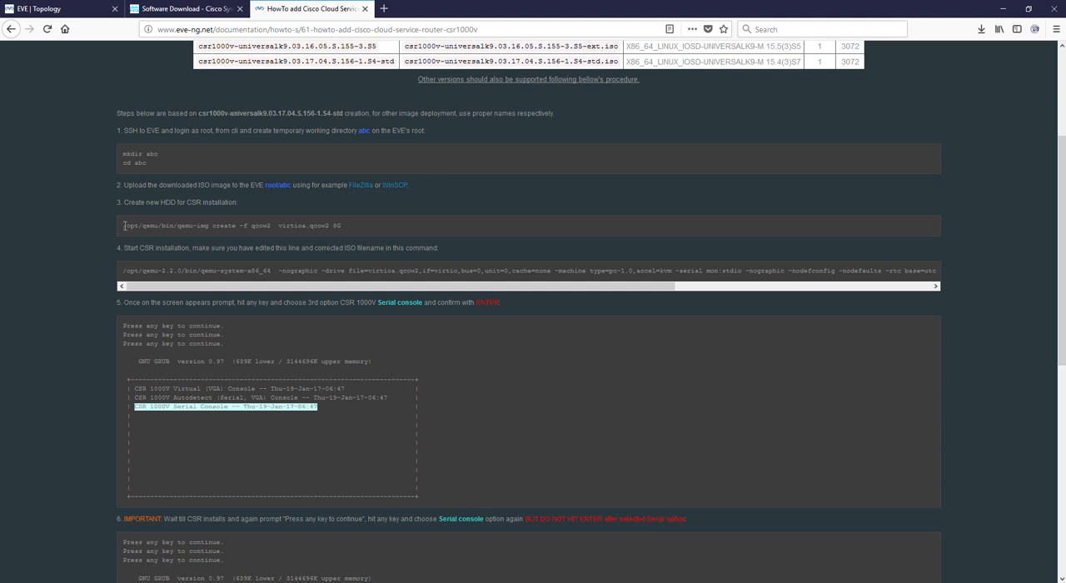
triple_click(225, 226)
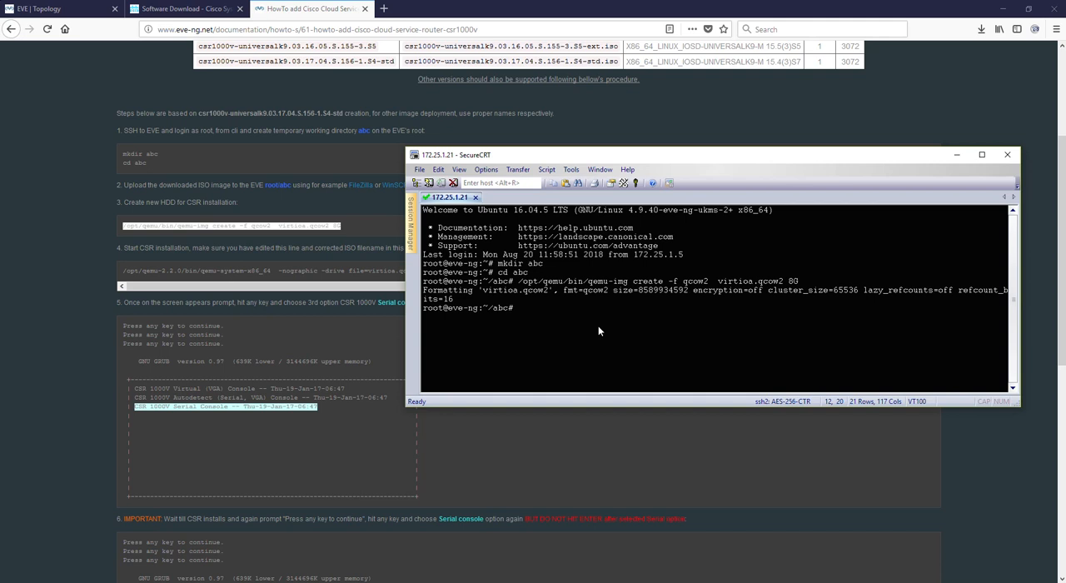
drag(475, 291, 758, 291)
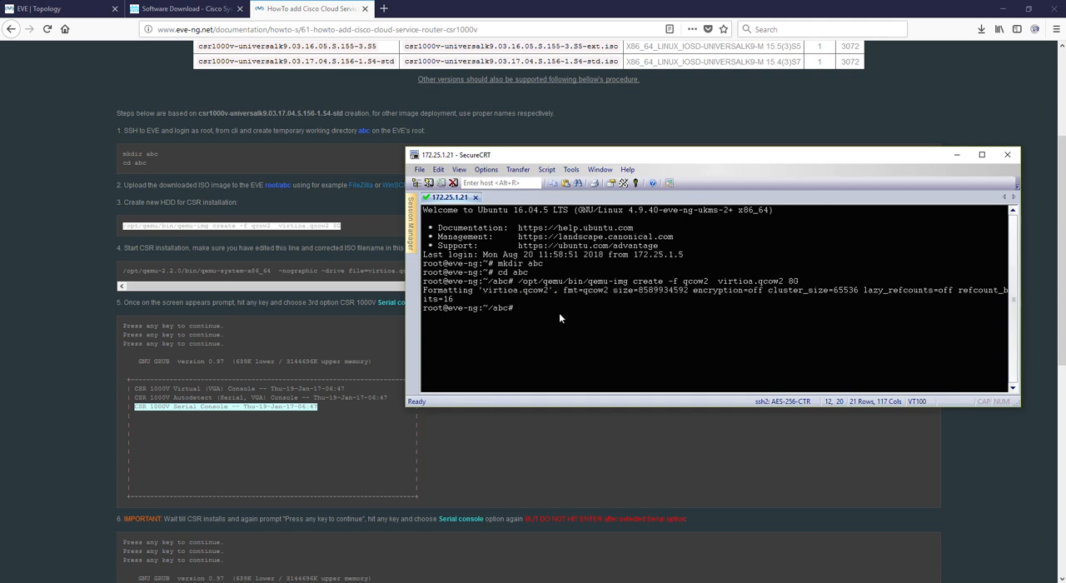
click(1007, 155)
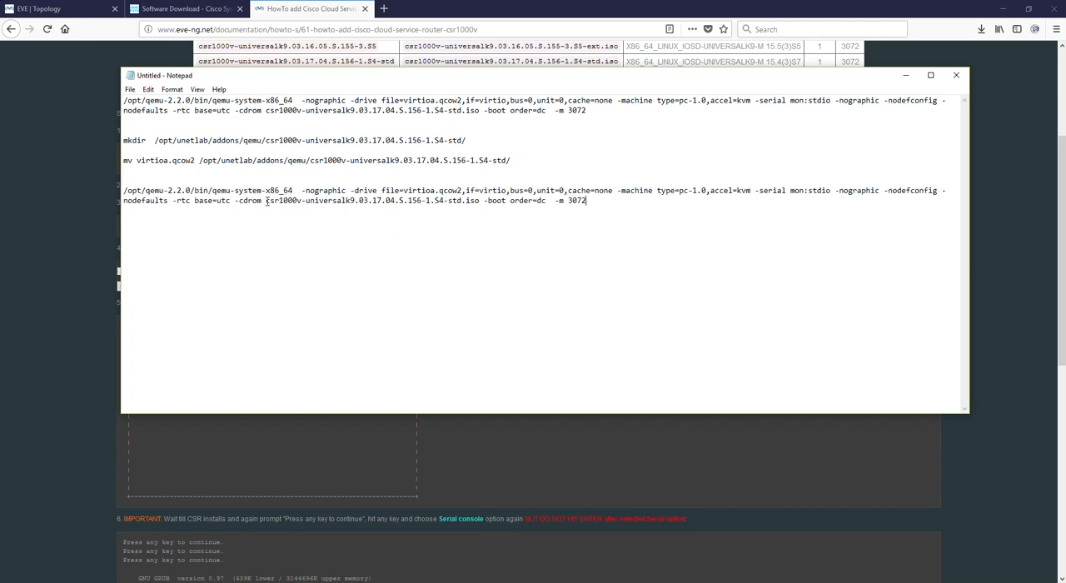
Step: Check the ISO filename against the ls listing, then copy the full qemu-system install command
drag(267, 200, 469, 200)
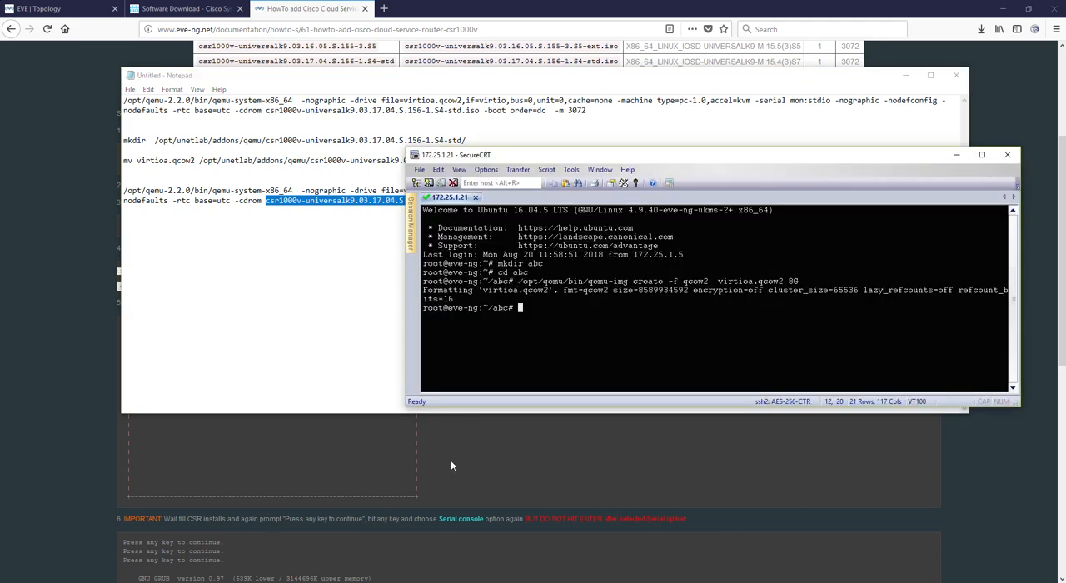
mouse_move(668, 226)
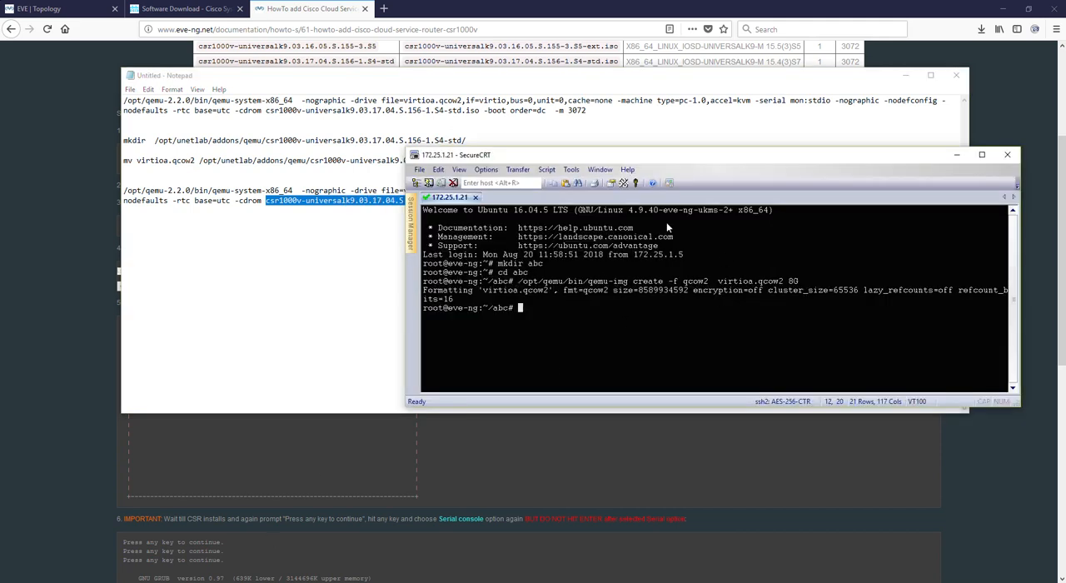
mouse_move(660, 319)
text(ls)
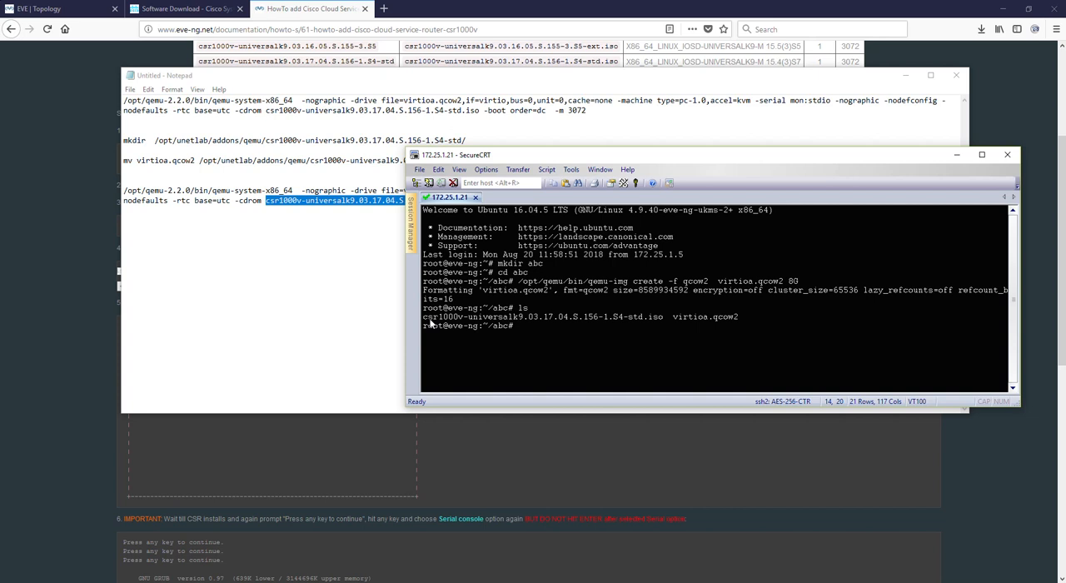
drag(423, 317, 666, 317)
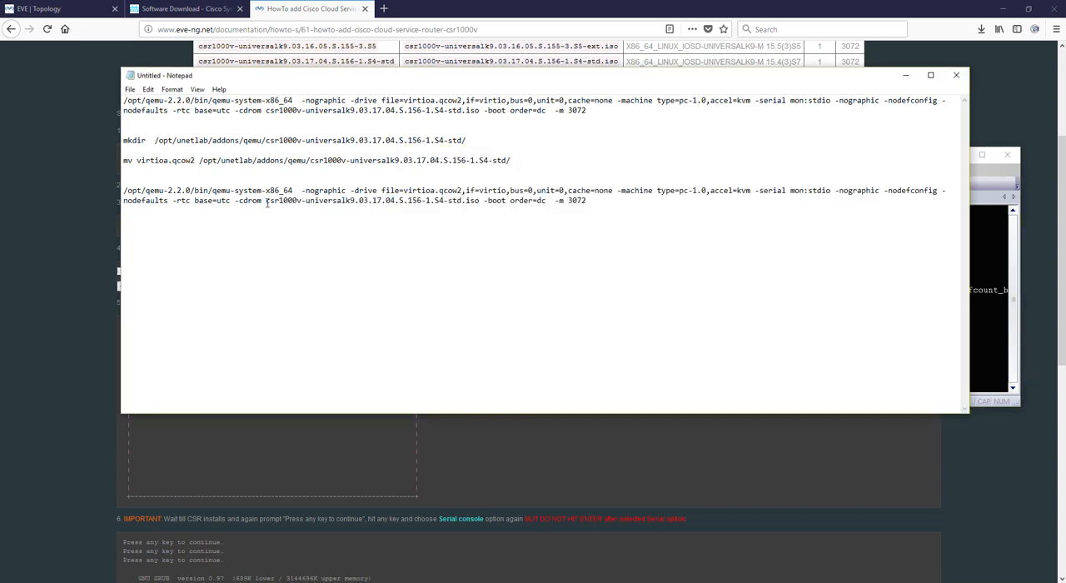
drag(267, 200, 480, 200)
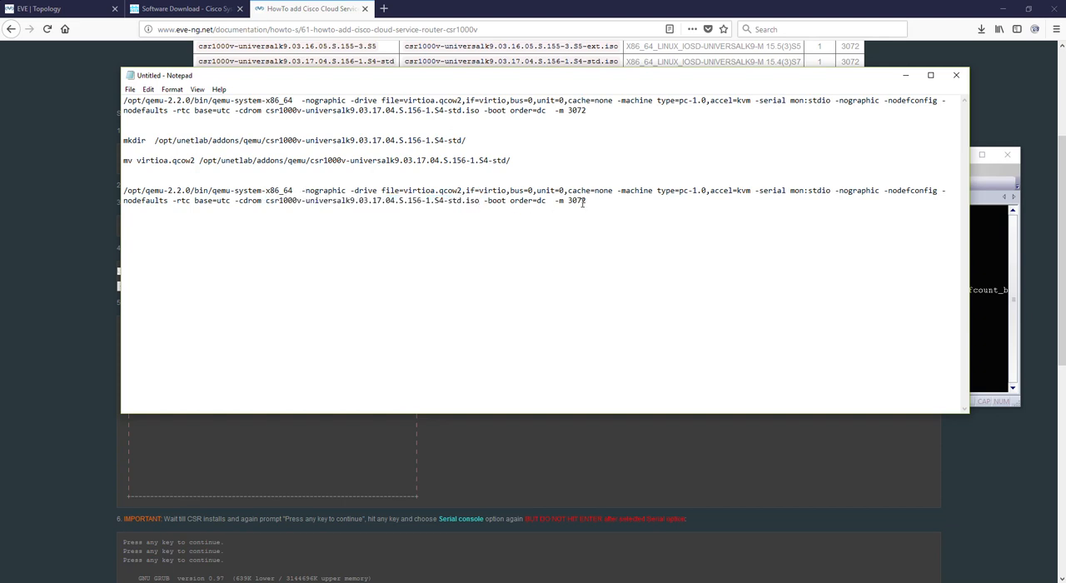
drag(121, 190, 586, 200)
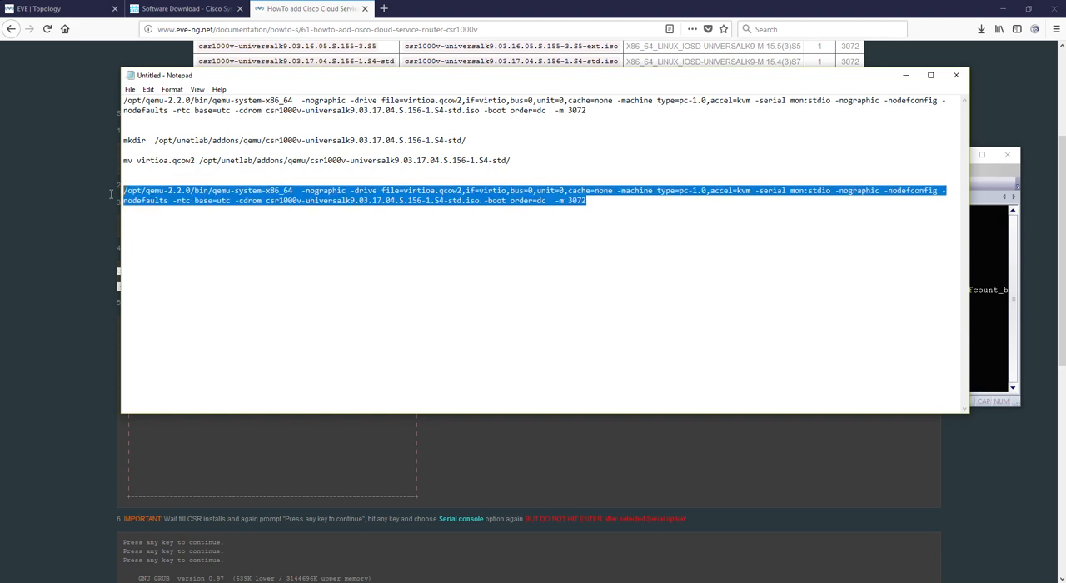
mouse_move(891, 235)
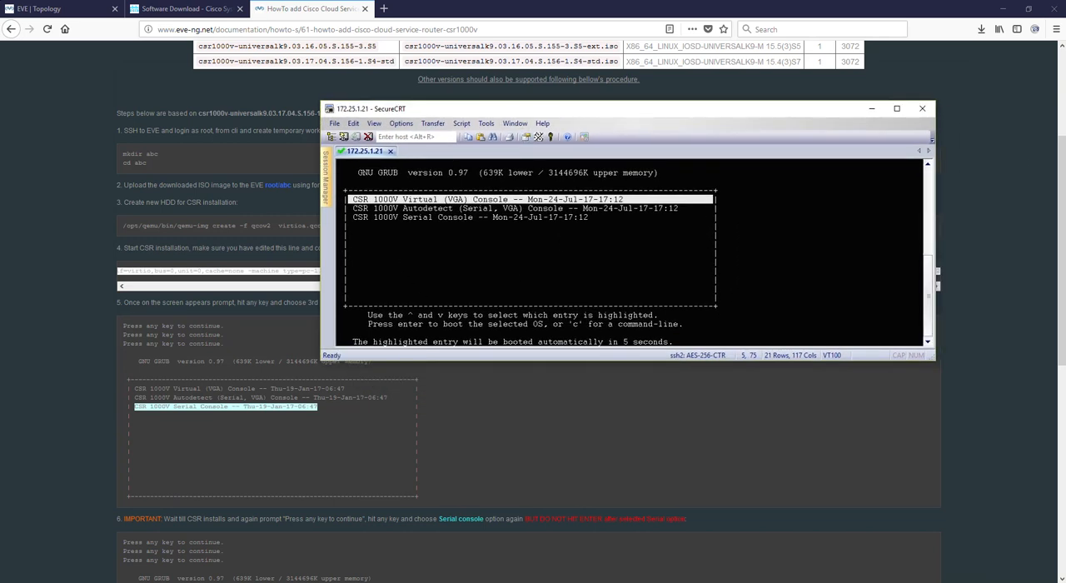
Step: Interrupt the GRUB countdown and boot the CSR 1000V Serial Console entry
key(Down)
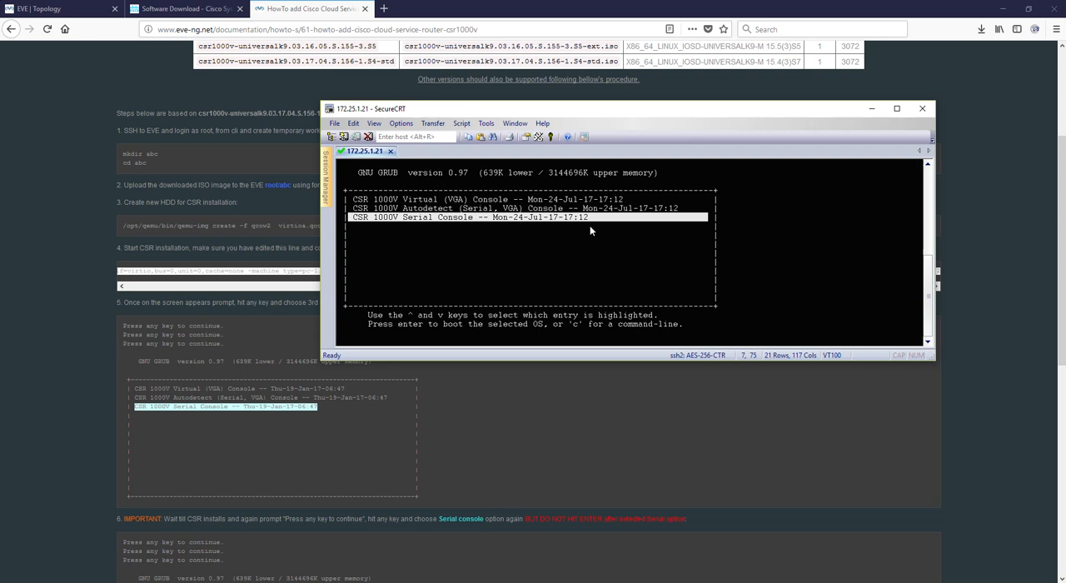
key(Return)
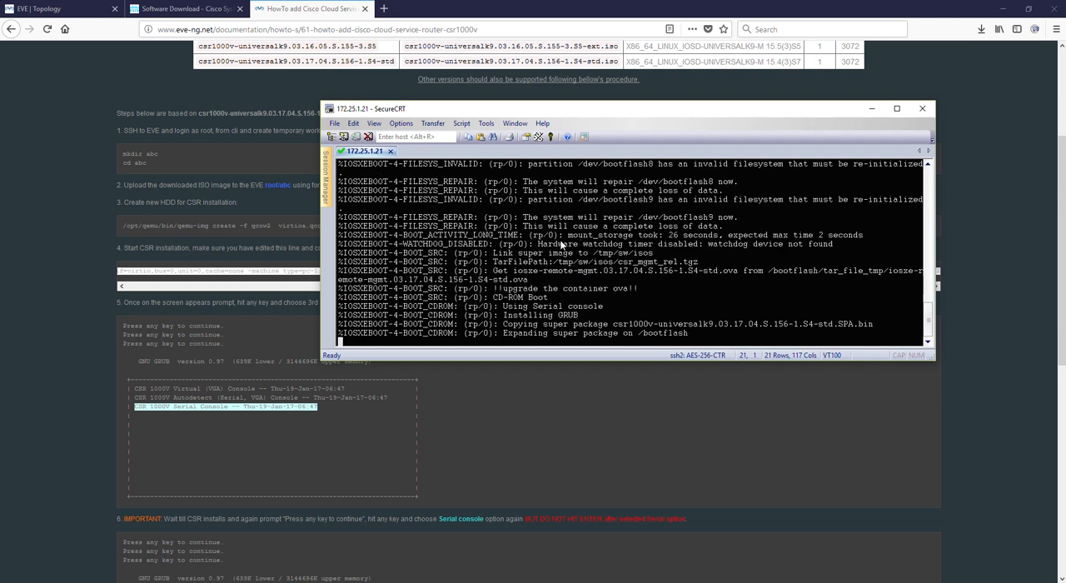
Step: Scroll the guide and move the terminal lower while the installation runs
scroll(down, 3)
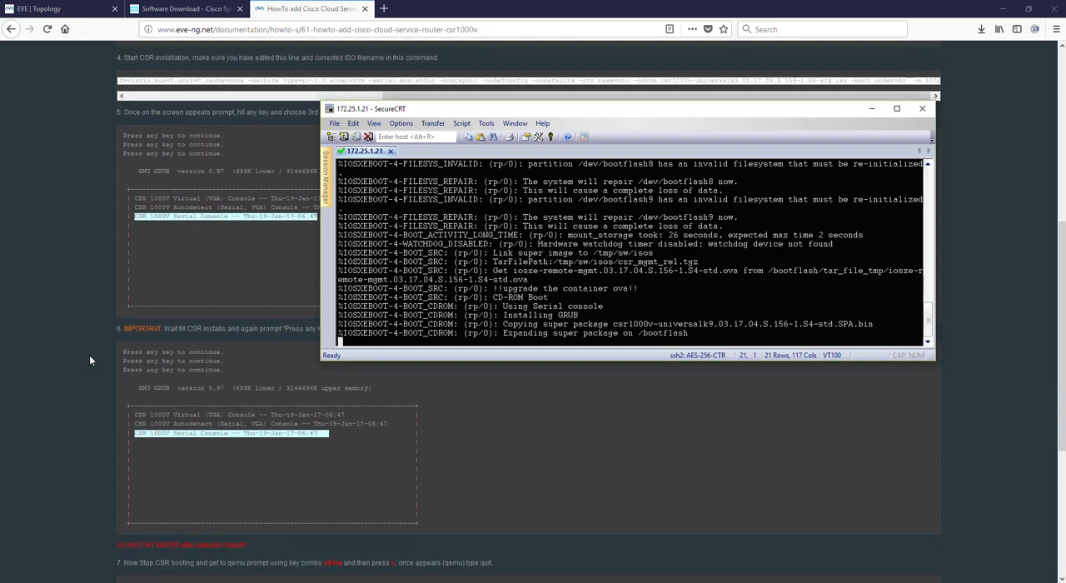
scroll(down, 3)
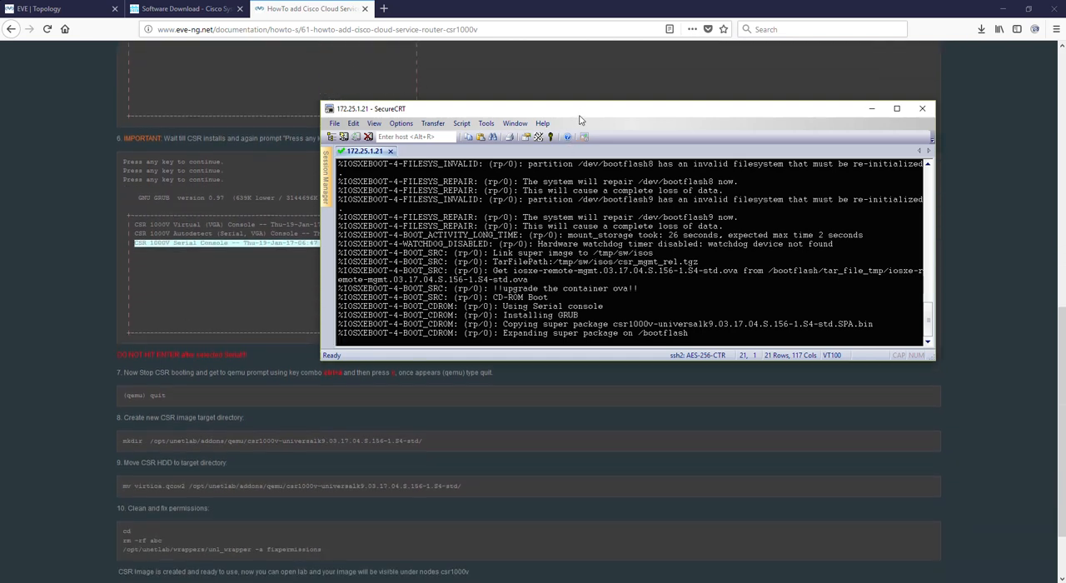
drag(579, 108, 533, 270)
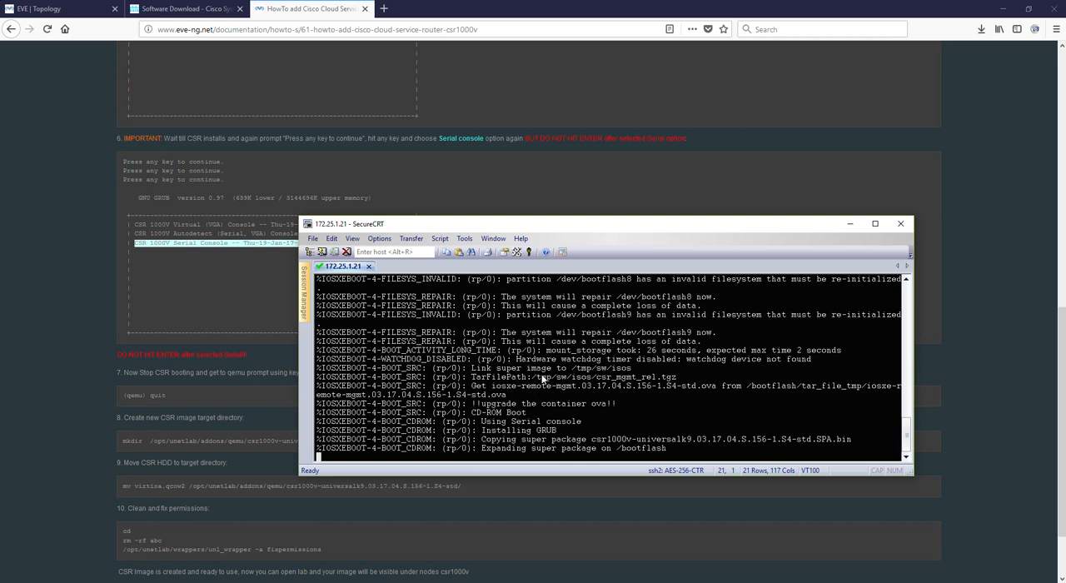
mouse_move(533, 379)
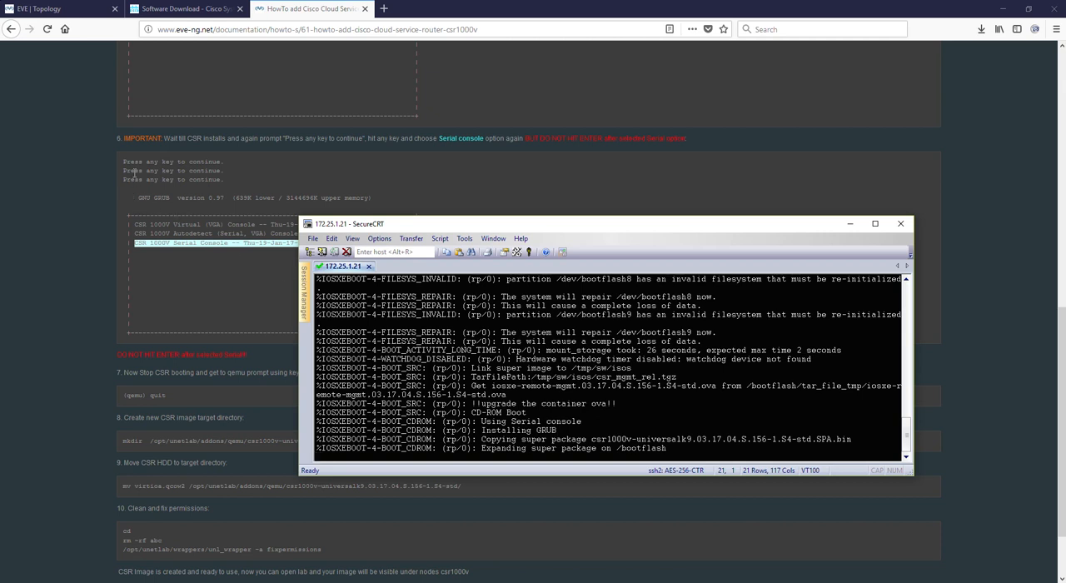
mouse_move(528, 385)
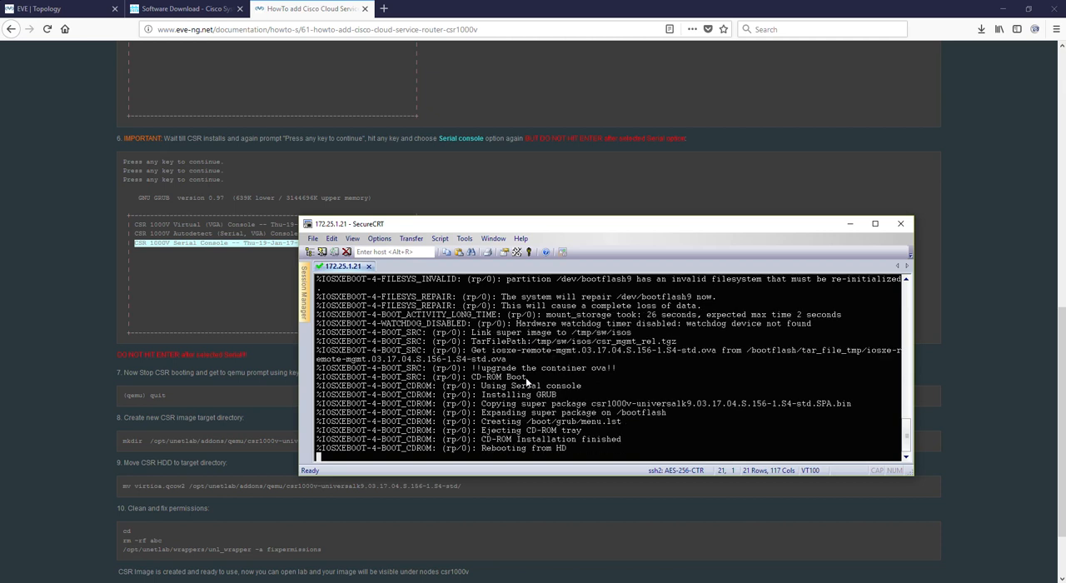
mouse_move(531, 457)
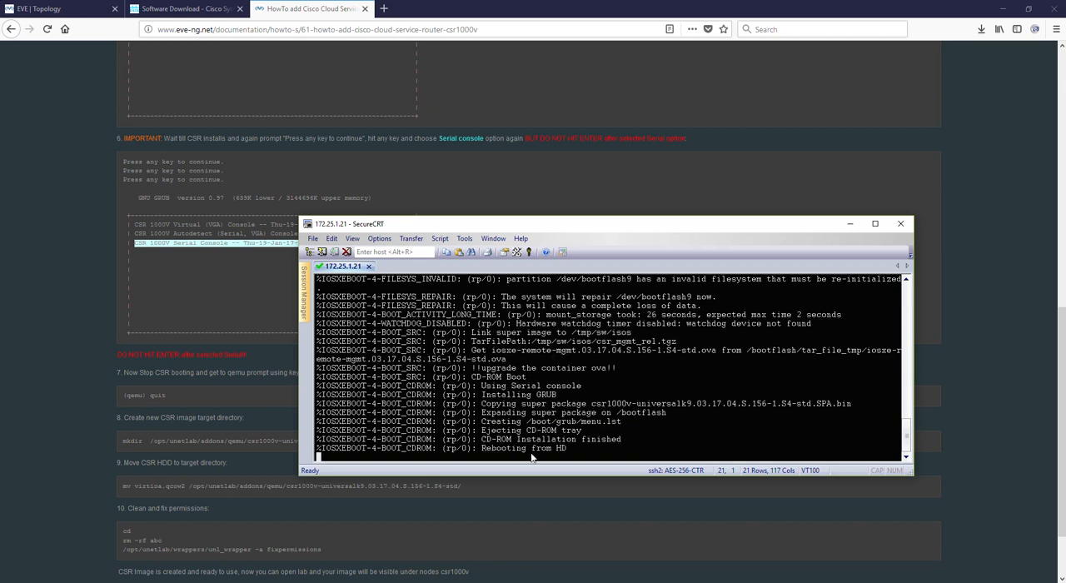
mouse_move(605, 388)
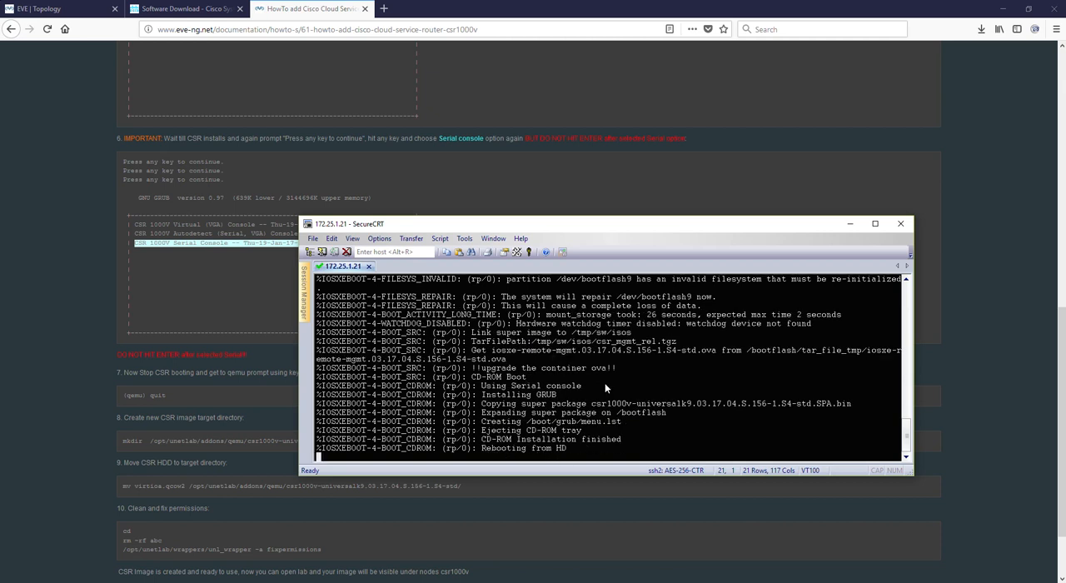
mouse_move(570, 377)
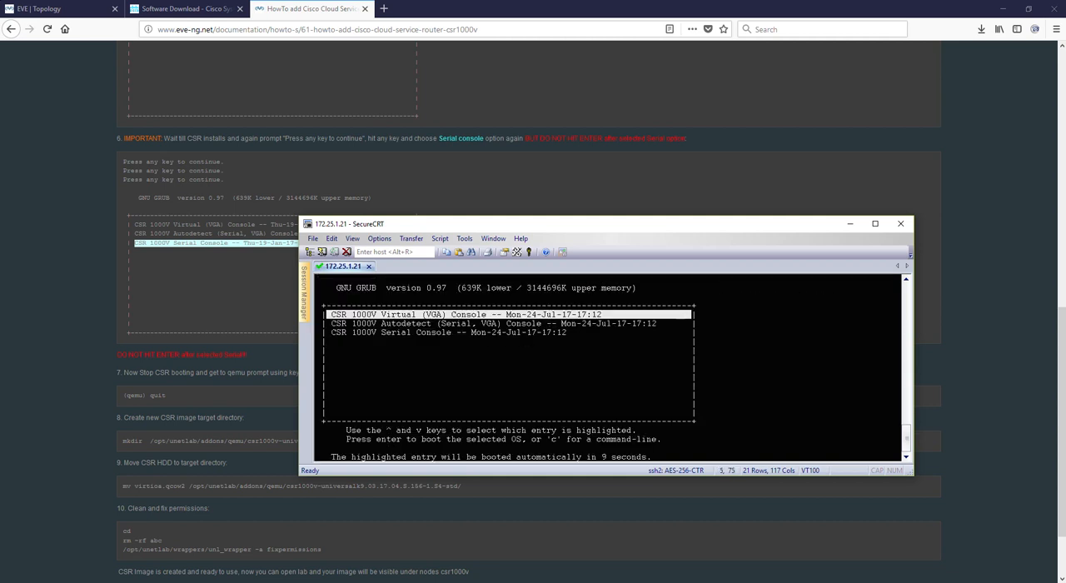
Step: Highlight the CSR 1000V Serial Console entry, then type quit at the qemu monitor
key(Down)
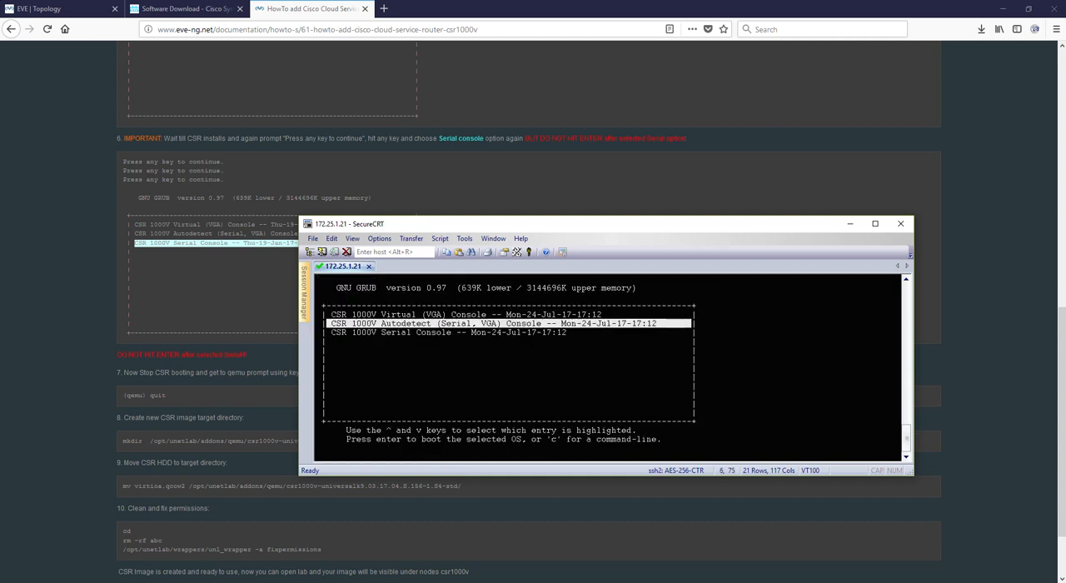
key(Down)
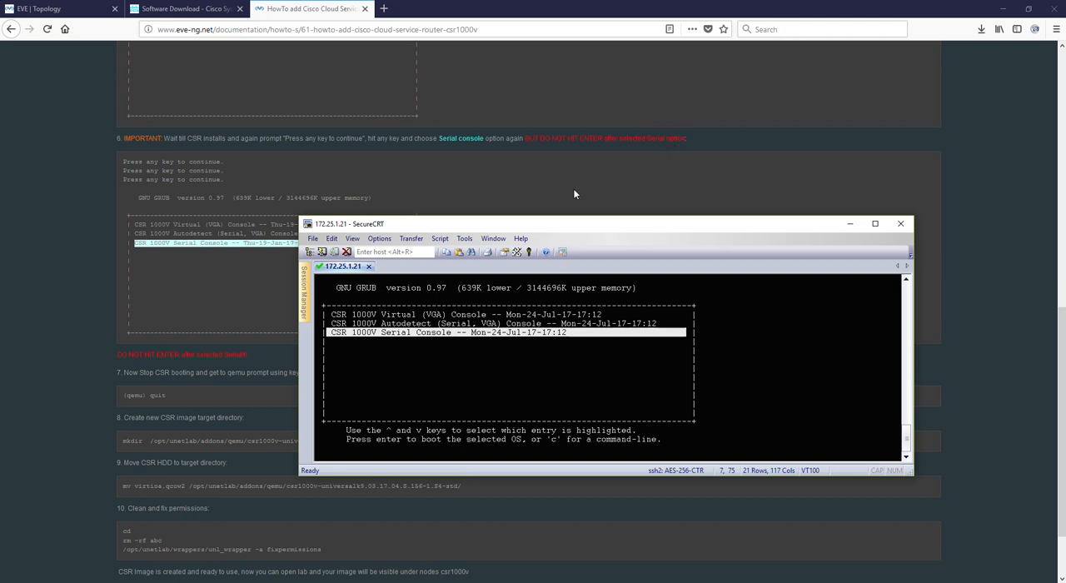
mouse_move(552, 359)
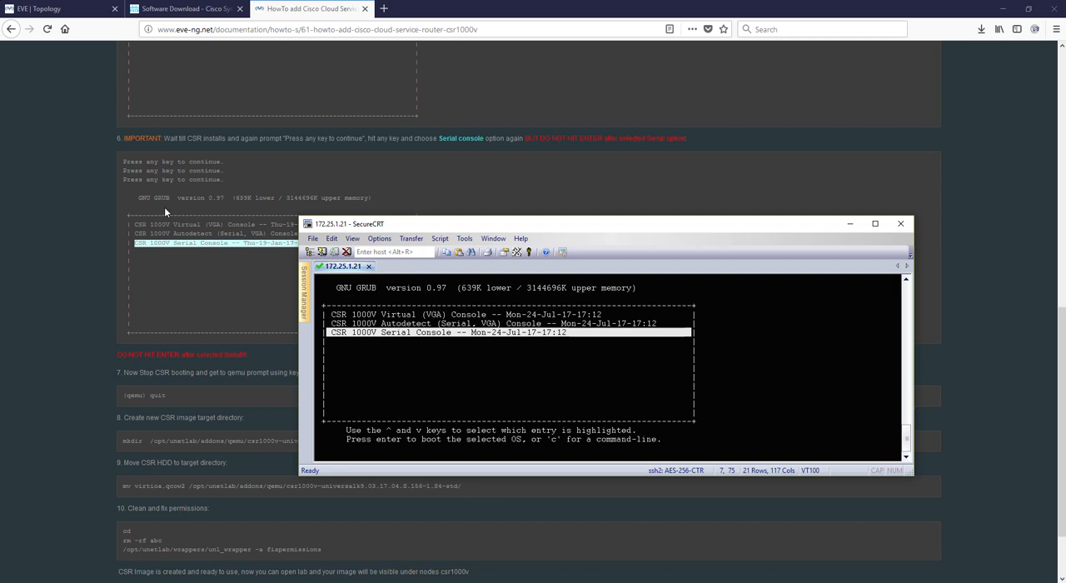
mouse_move(513, 339)
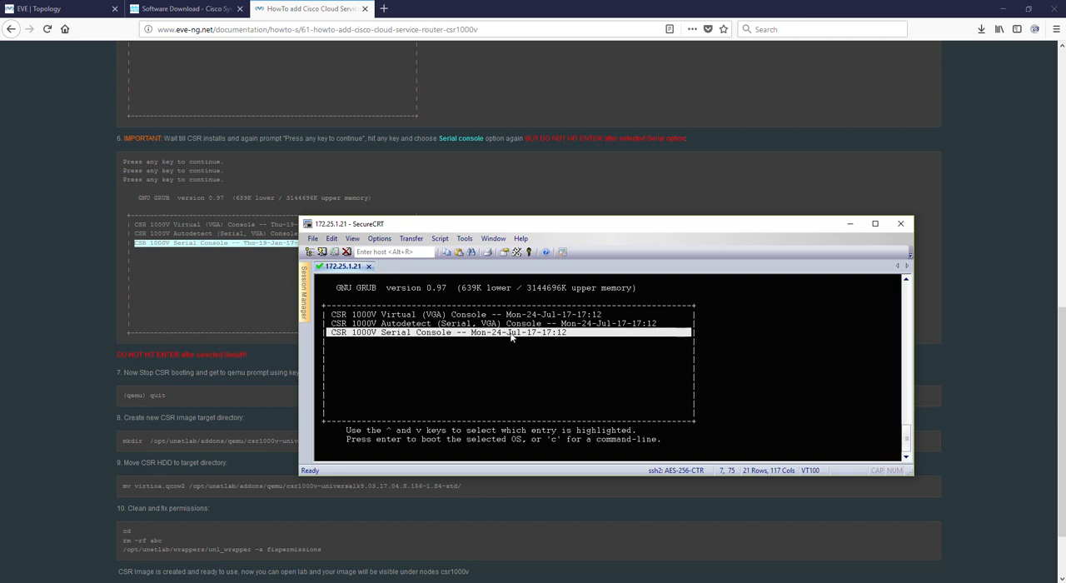
mouse_move(467, 353)
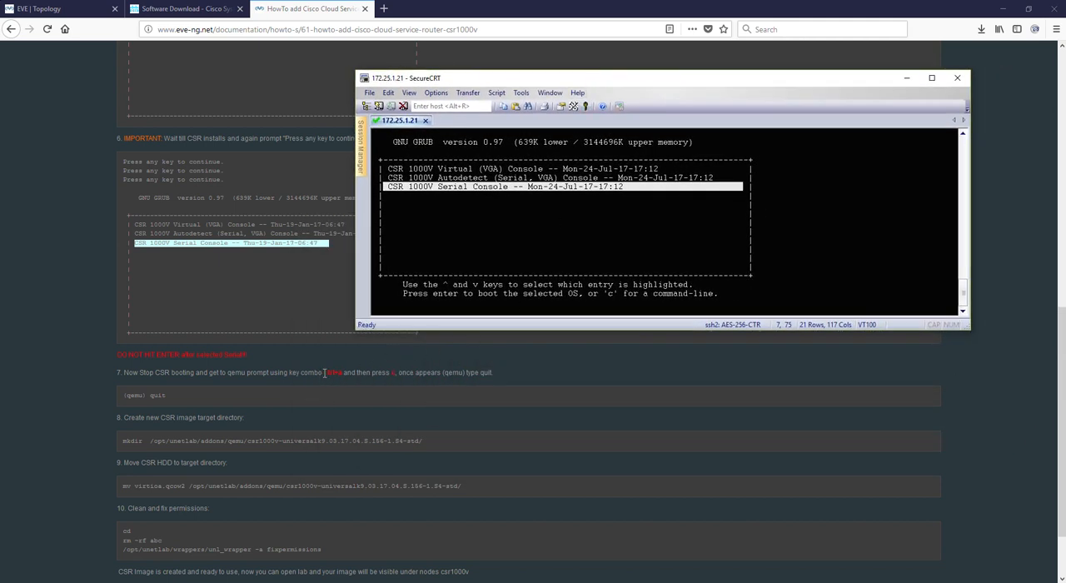
mouse_move(618, 237)
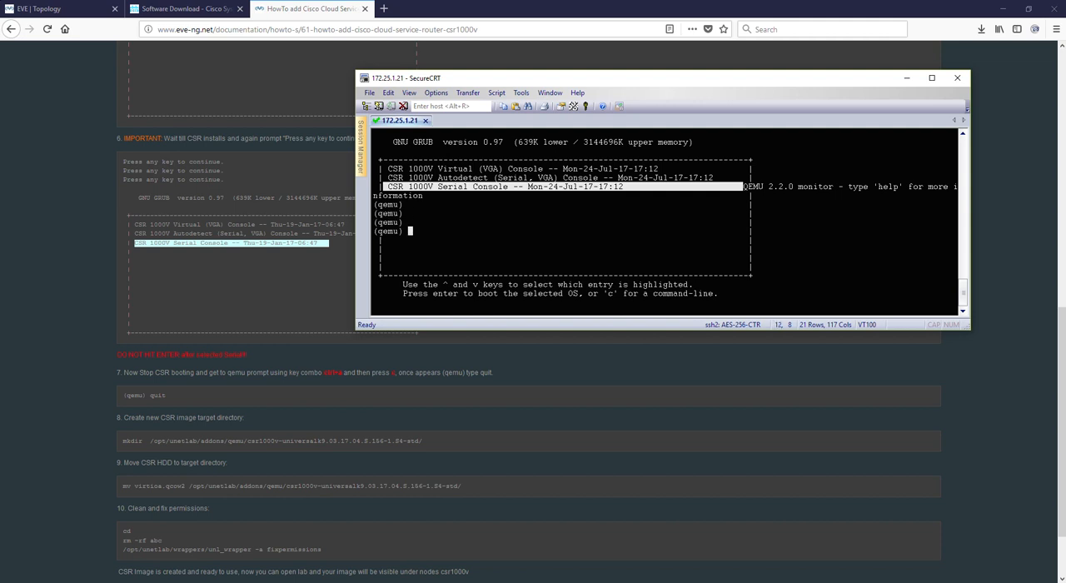
text(quit)
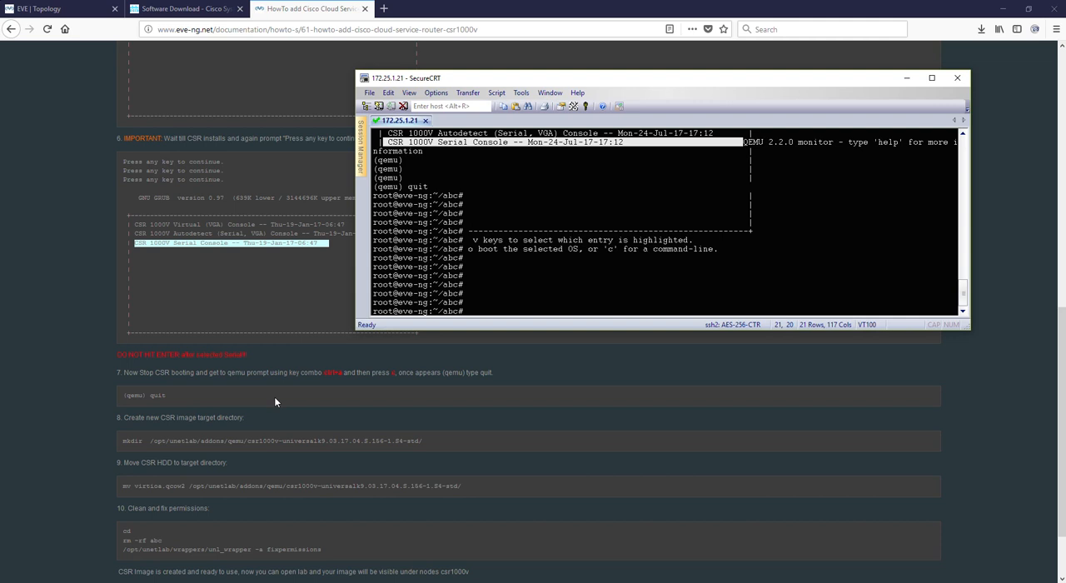
Step: Add mkdir and mv virtioa.qcow2 lines for the csr1000v-universalk9.03.17.04.S.156-1.S4-std folder
scroll(down, 3)
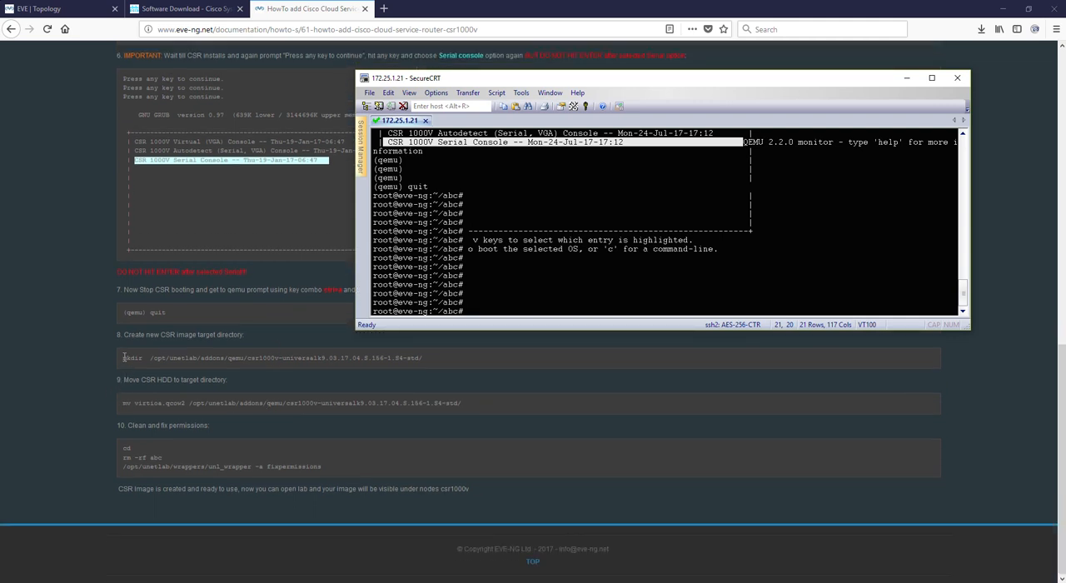
mouse_move(123, 361)
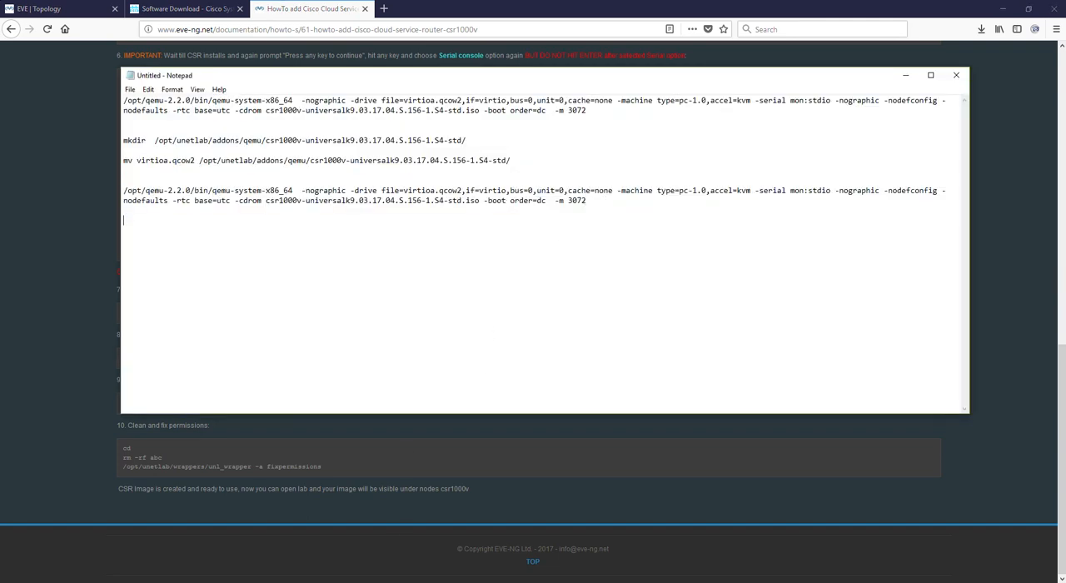
text(mkdir   /opt/unetlab/addons/qemu/csr1000v-universalk9.03.17.04.S.156-1.S4-std/)
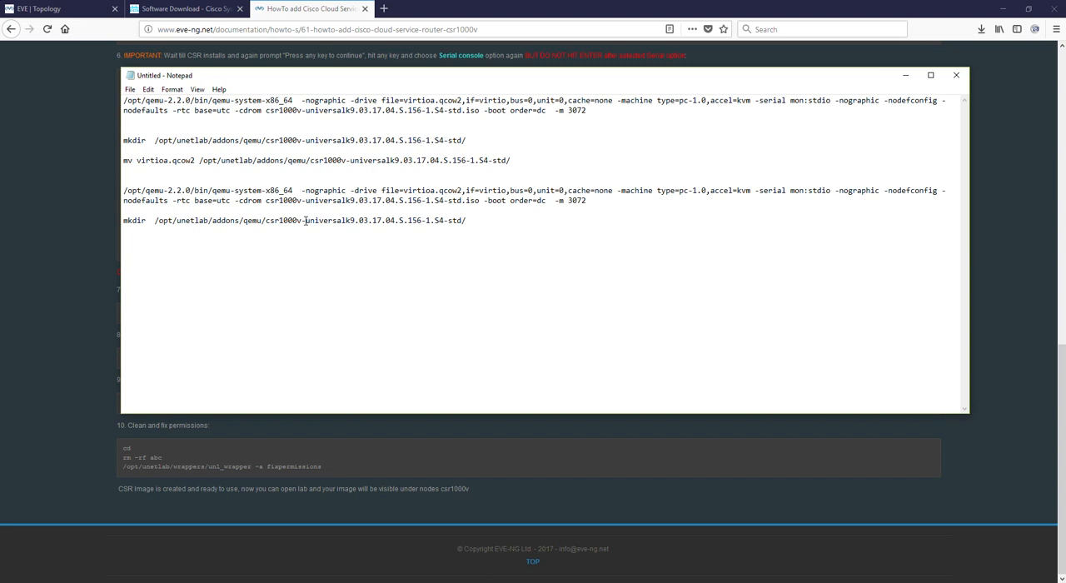
drag(306, 220, 446, 220)
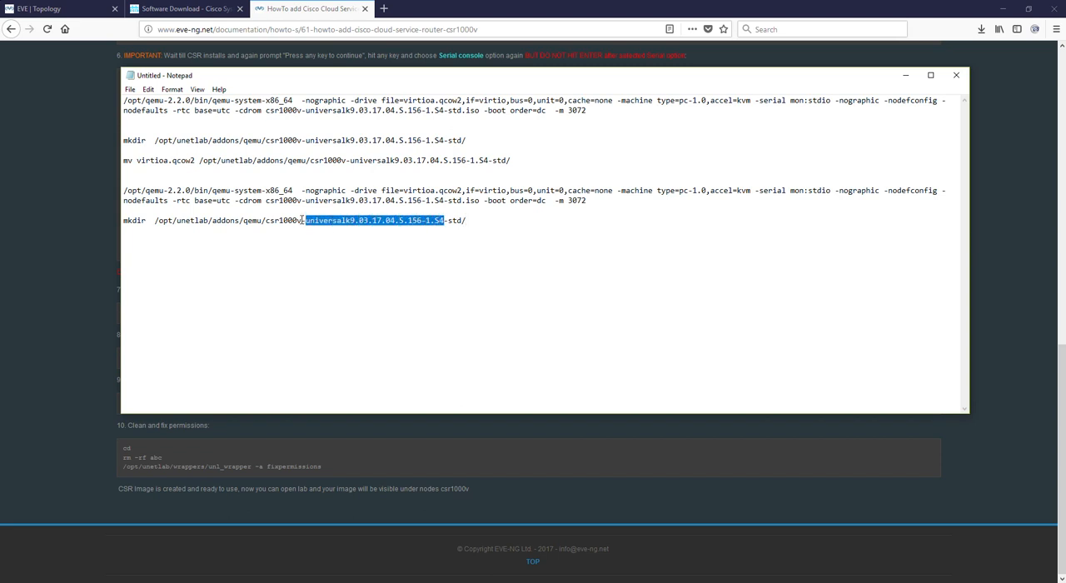
double_click(307, 221)
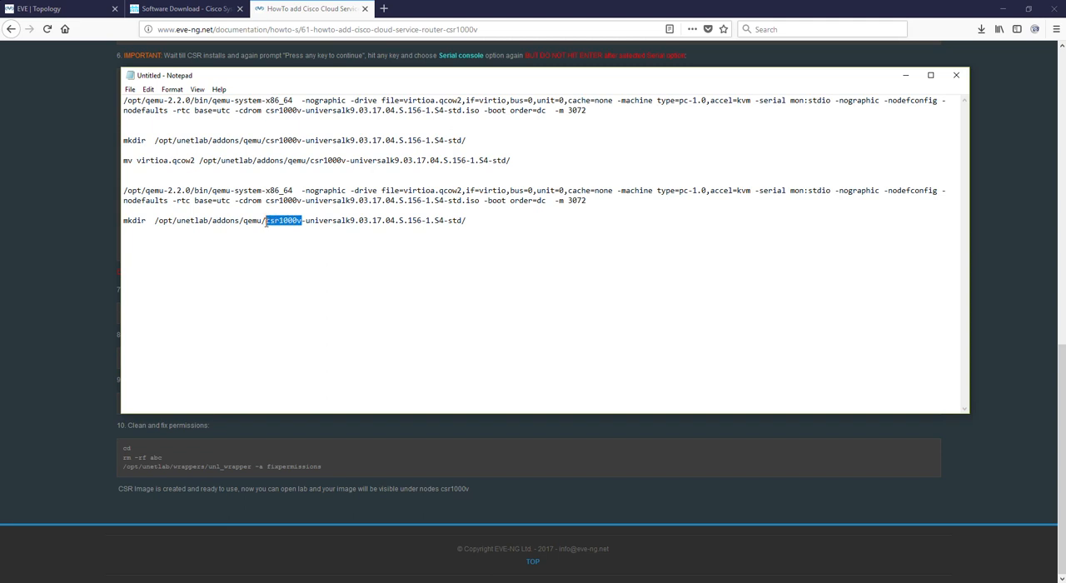
click(307, 219)
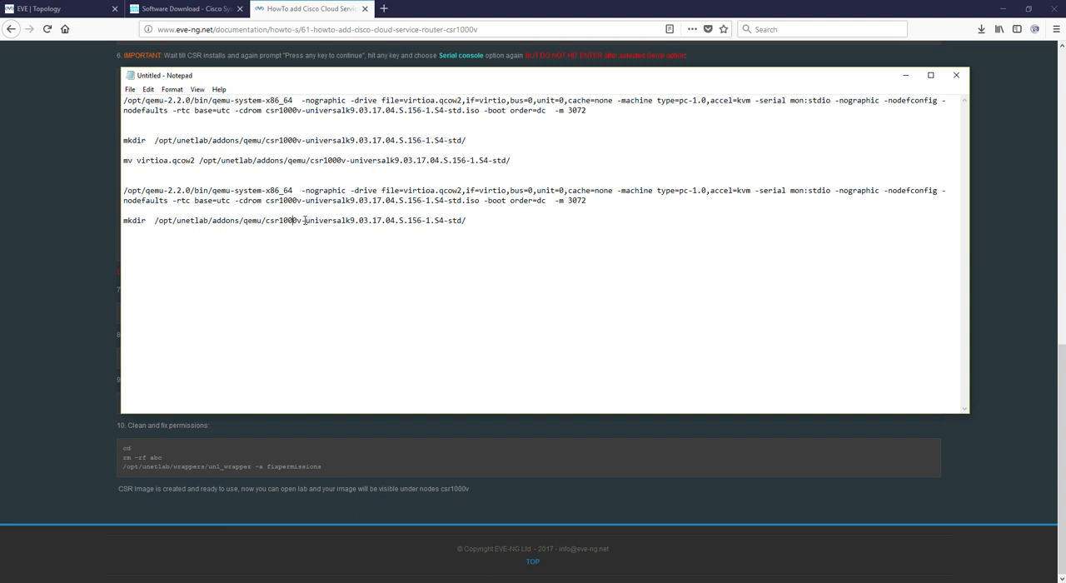
drag(306, 220, 447, 220)
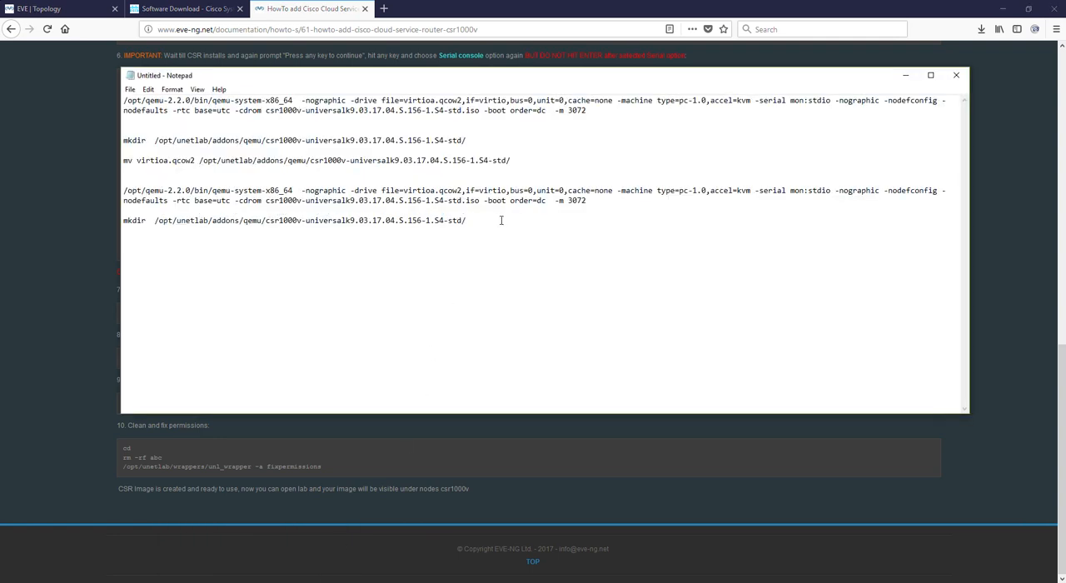
text(mv virtioa.qcow2 /opt/unetlab/addons/qemu/csr1000v-universalk9.03.17.04.S.156-1.S4-std/)
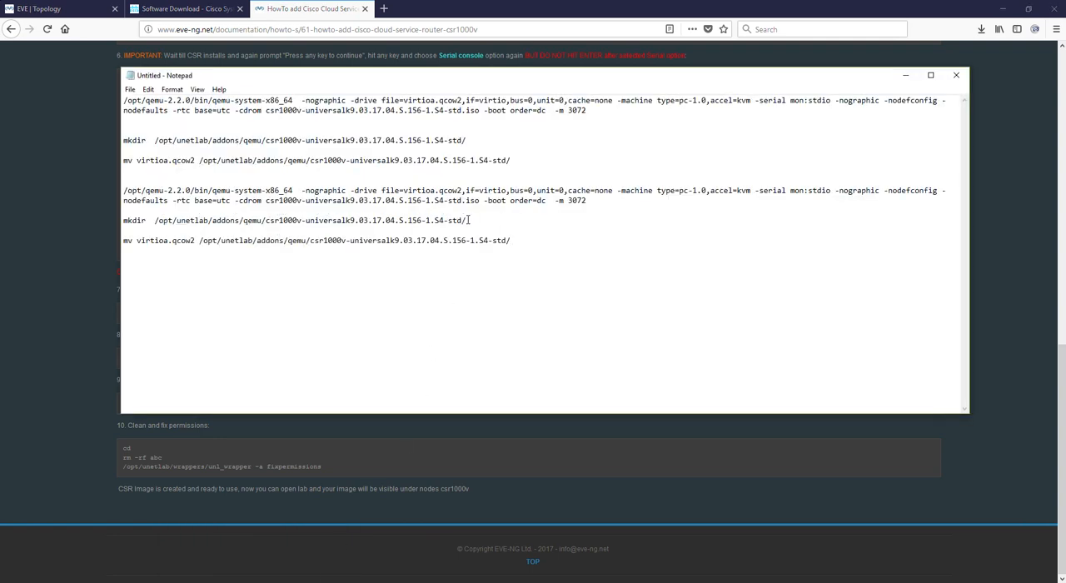
drag(158, 220, 467, 220)
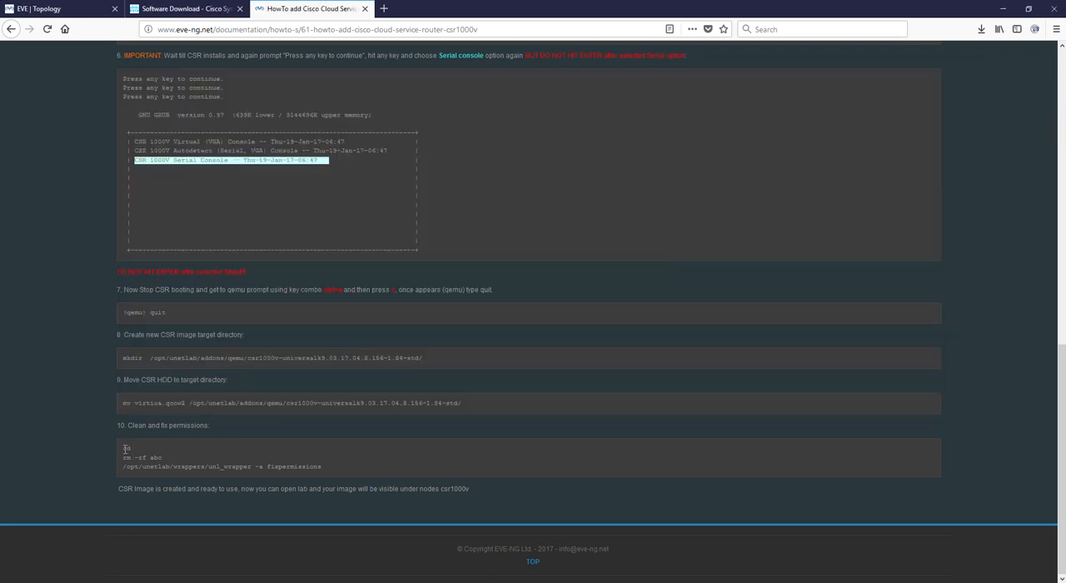
Step: Switch to the empty CSR.unl lab topology to start adding a new object
drag(124, 448, 321, 467)
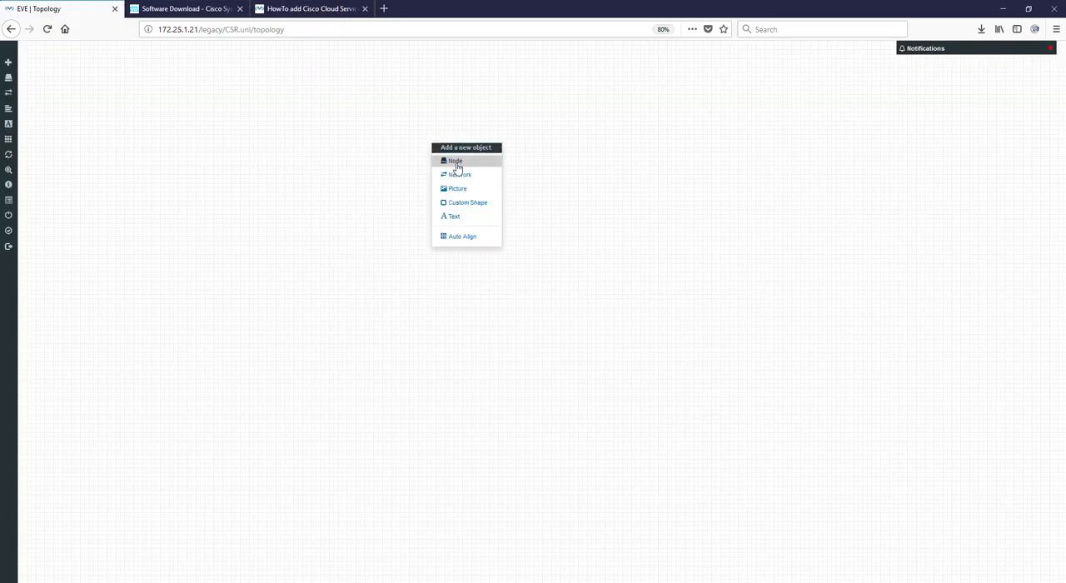
Step: Add a Cisco CSR 1000V node with the csr1000v image, start it, and open its console
click(455, 161)
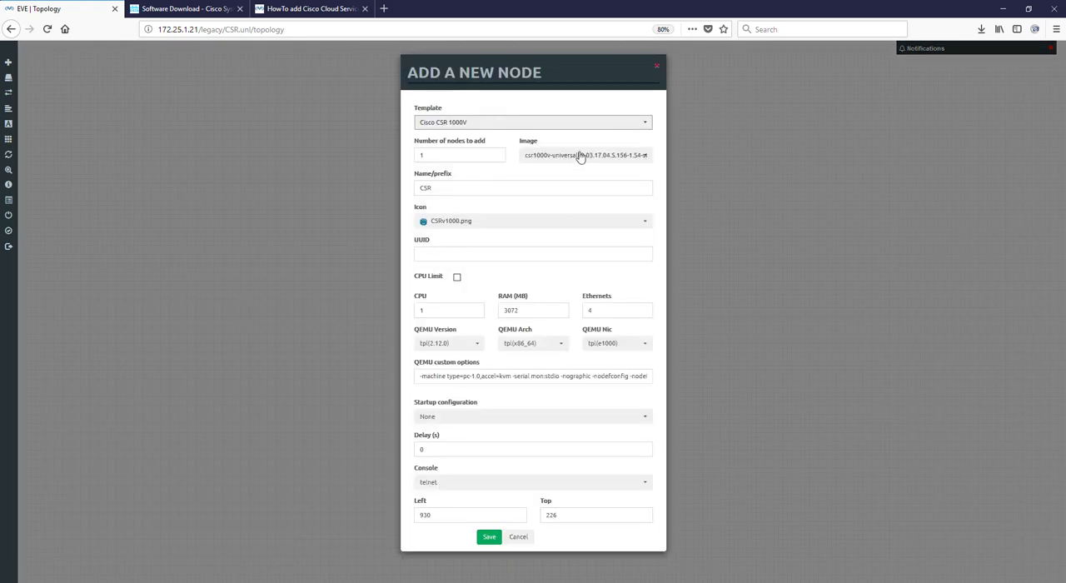
click(583, 155)
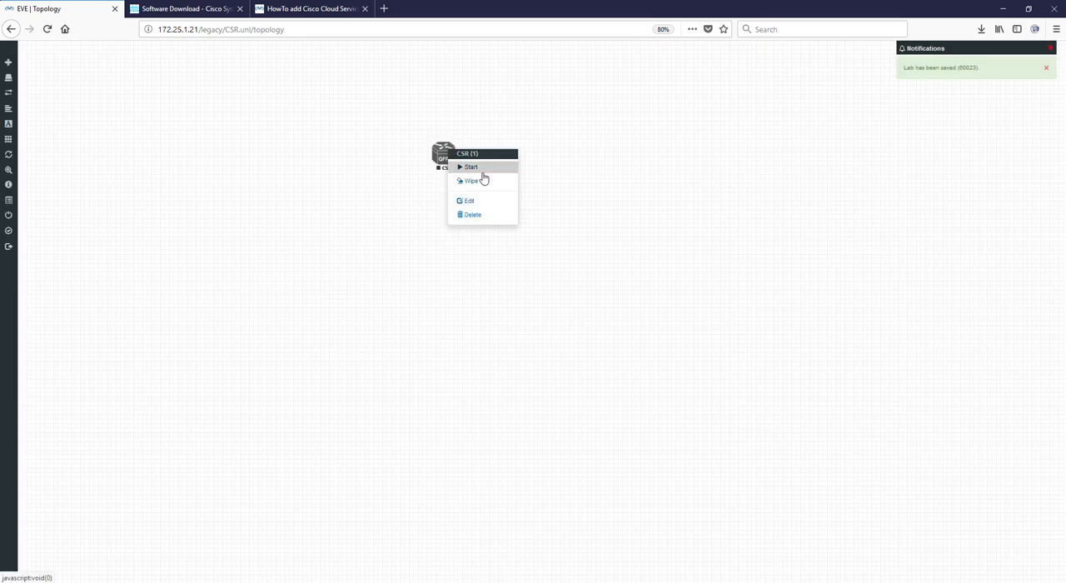
click(471, 167)
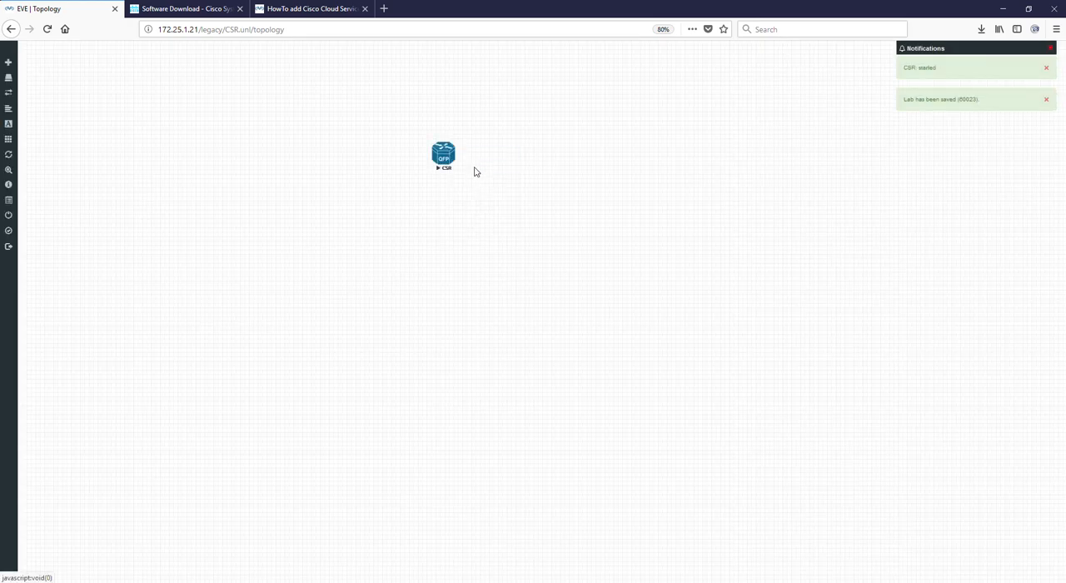
double_click(442, 154)
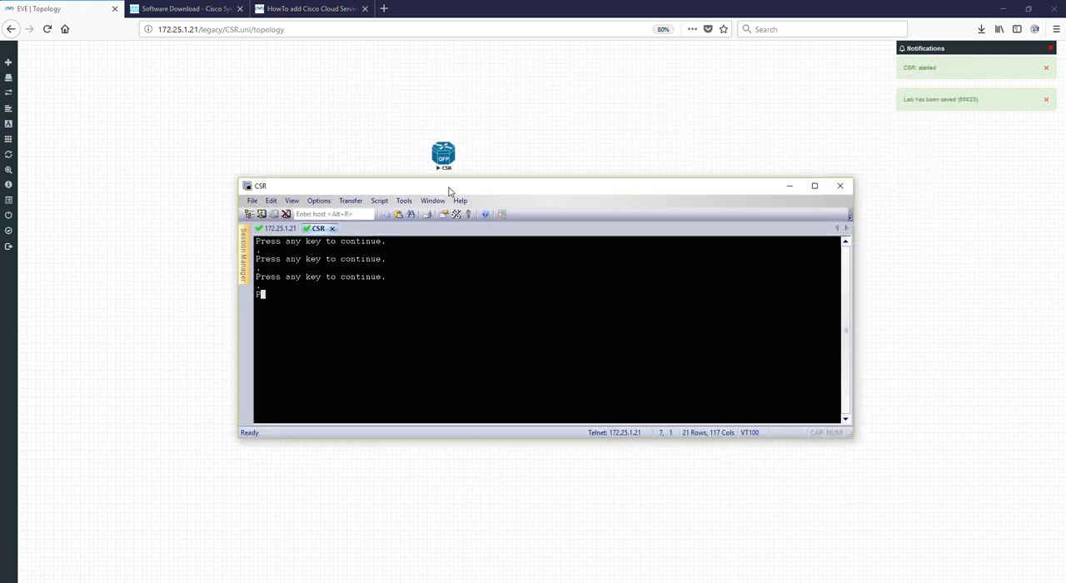
Step: Finish booting the CSR and confirm show version reports IOS XE 03.17.04.S, Version 15.6(1)S4
key(enter)
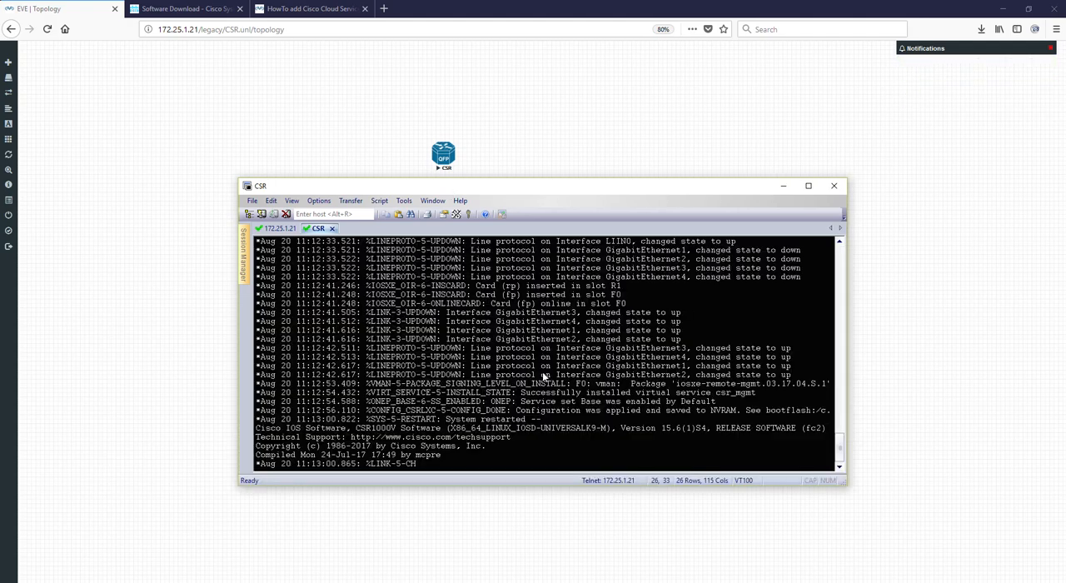
scroll(down, 3)
text(sh ver)
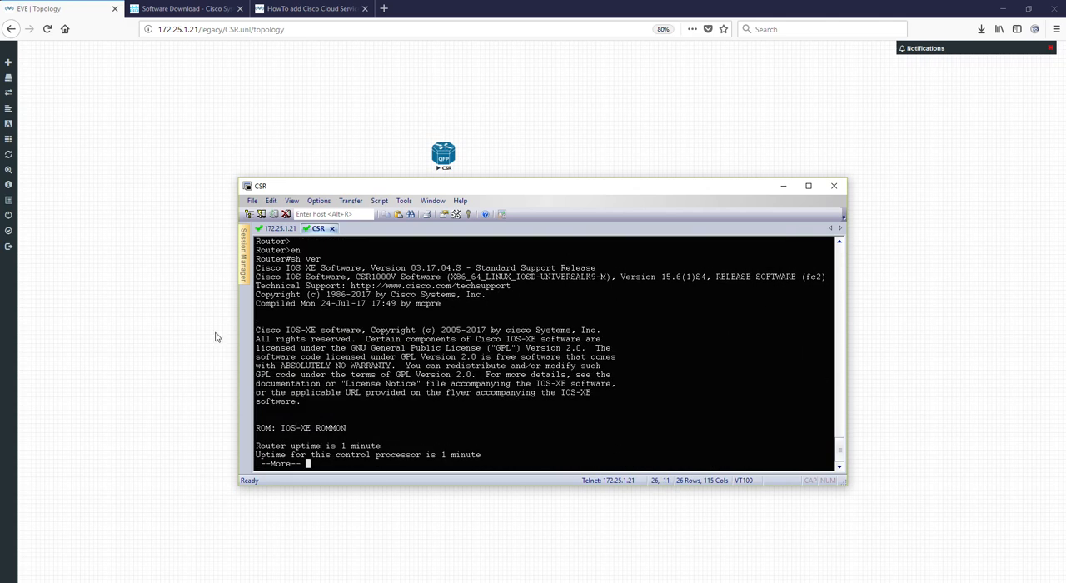
drag(619, 276, 755, 276)
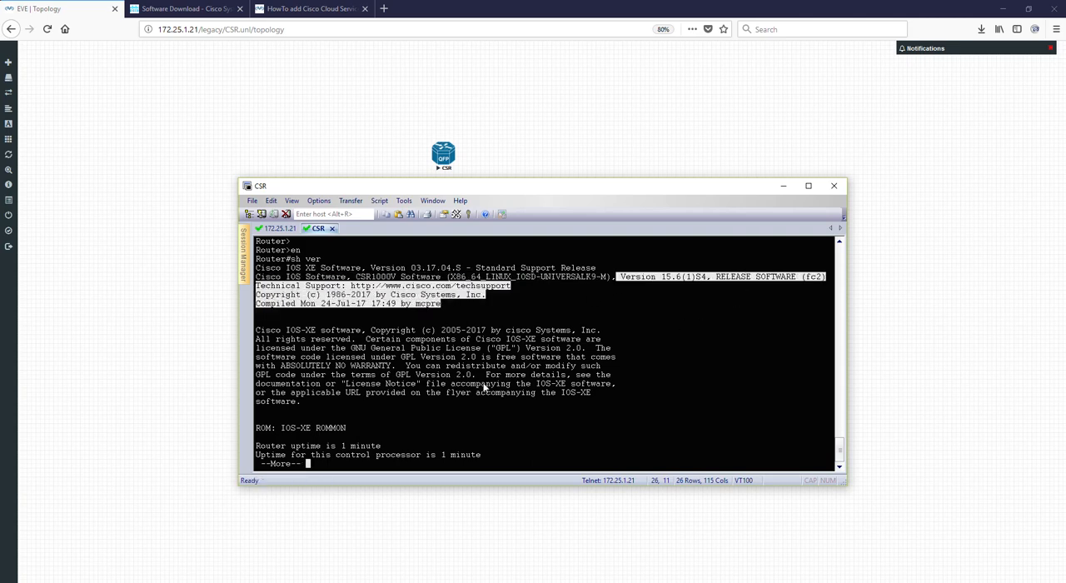
key(space)
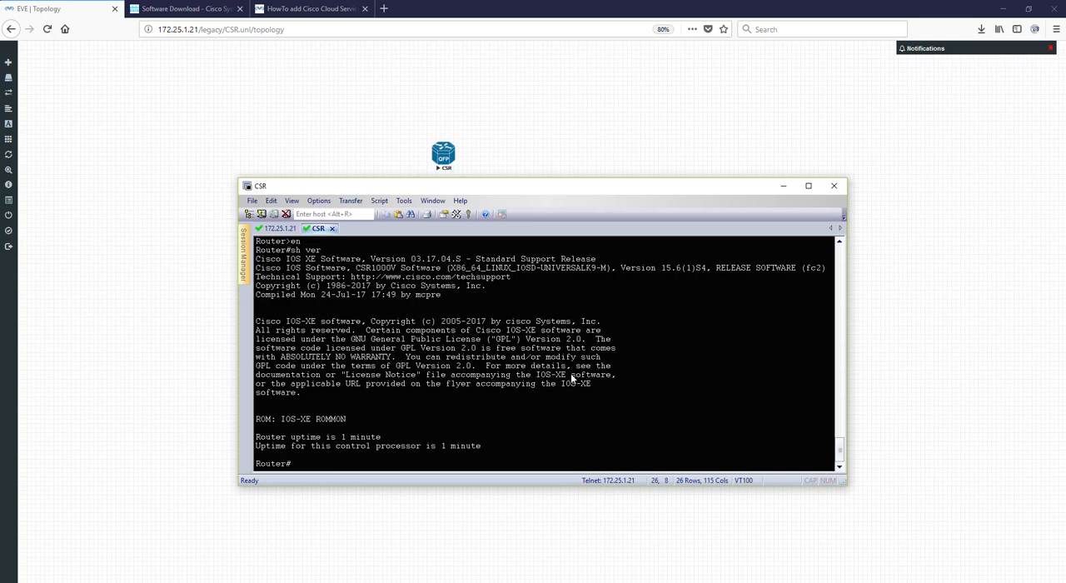